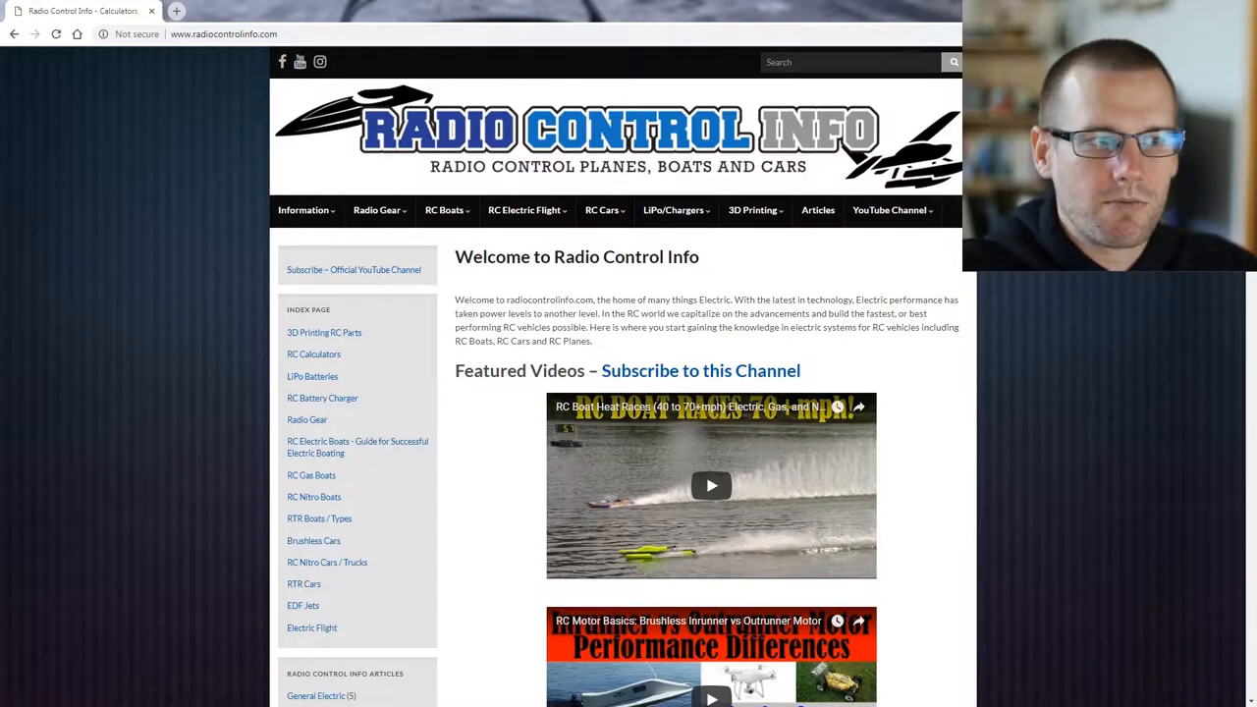
# - Navigate from the home page to the RC Airplane Design Calculator via the calculators menu
pyautogui.click(302, 208)
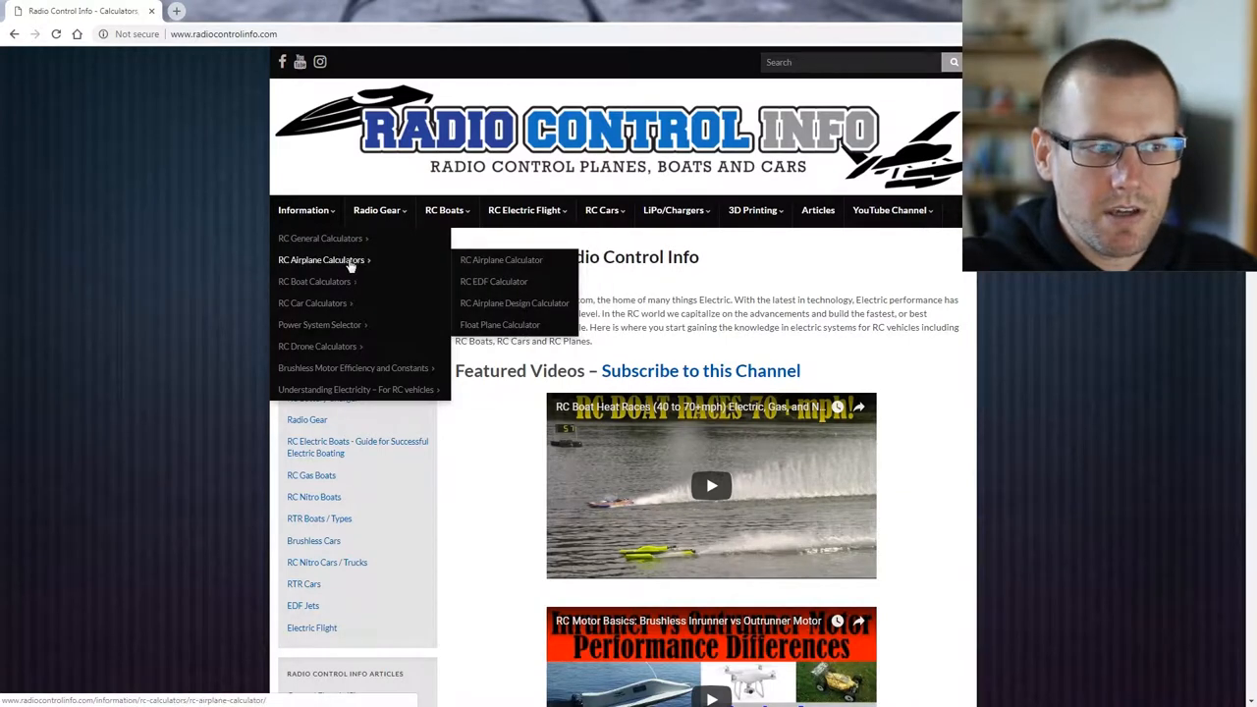
pyautogui.click(500, 260)
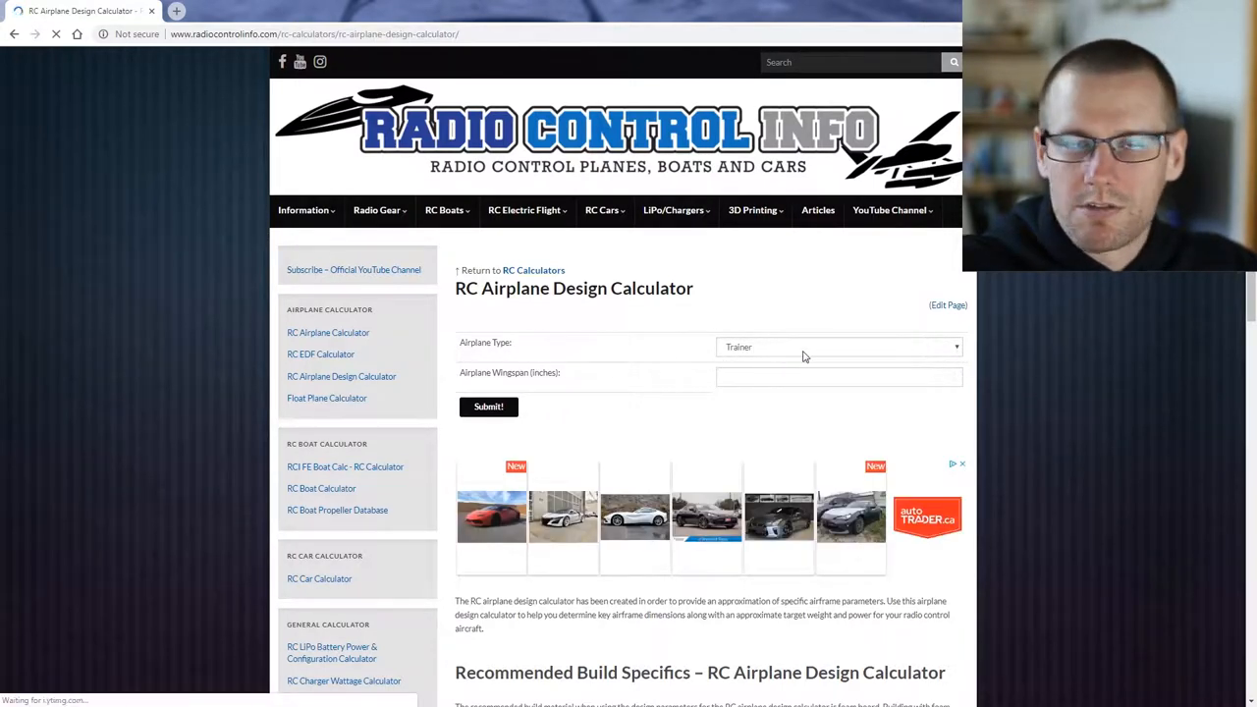
# - Review the design-parameters diagram and show the Airplane Type choices Trainer, Sport and Glider
pyautogui.click(836, 346)
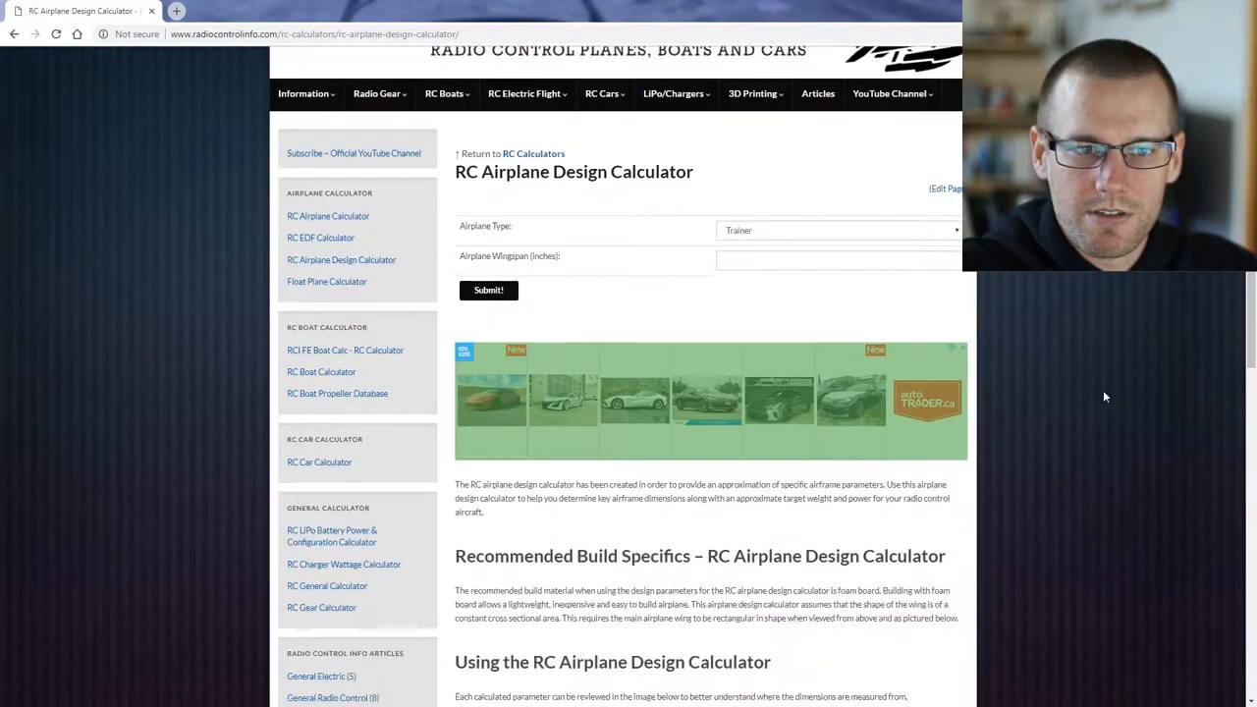
pyautogui.scroll(-3)
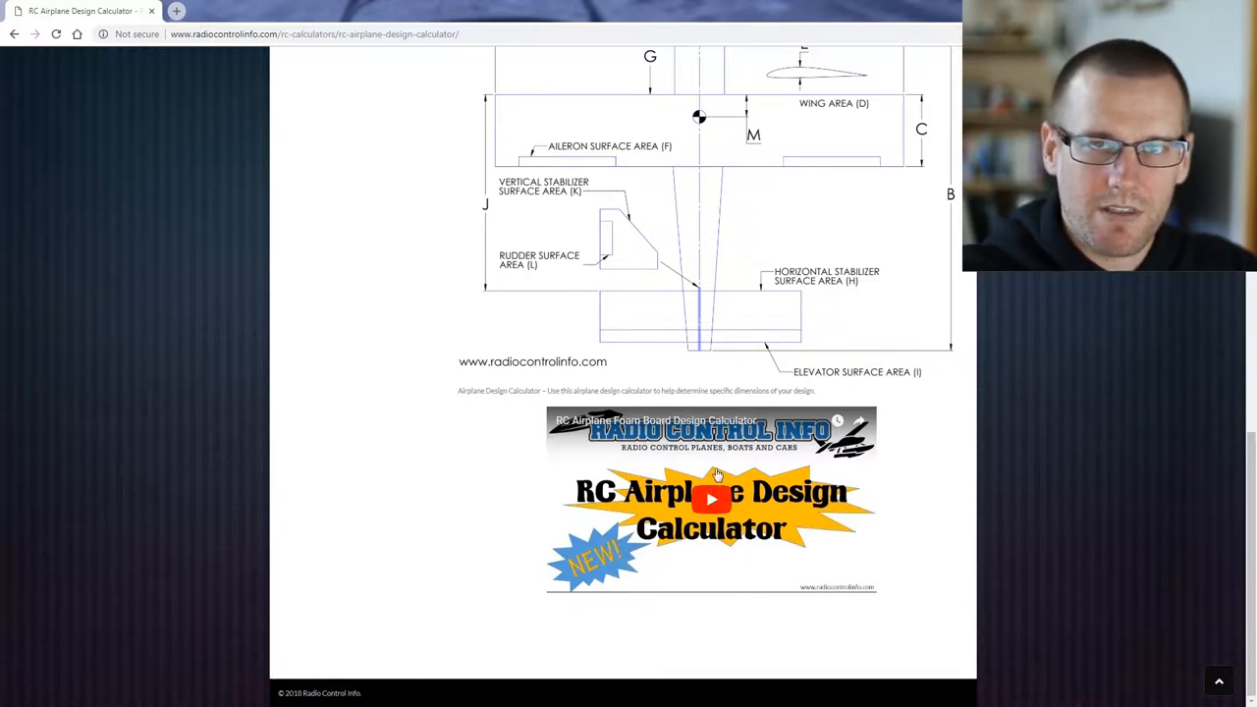
pyautogui.scroll(3)
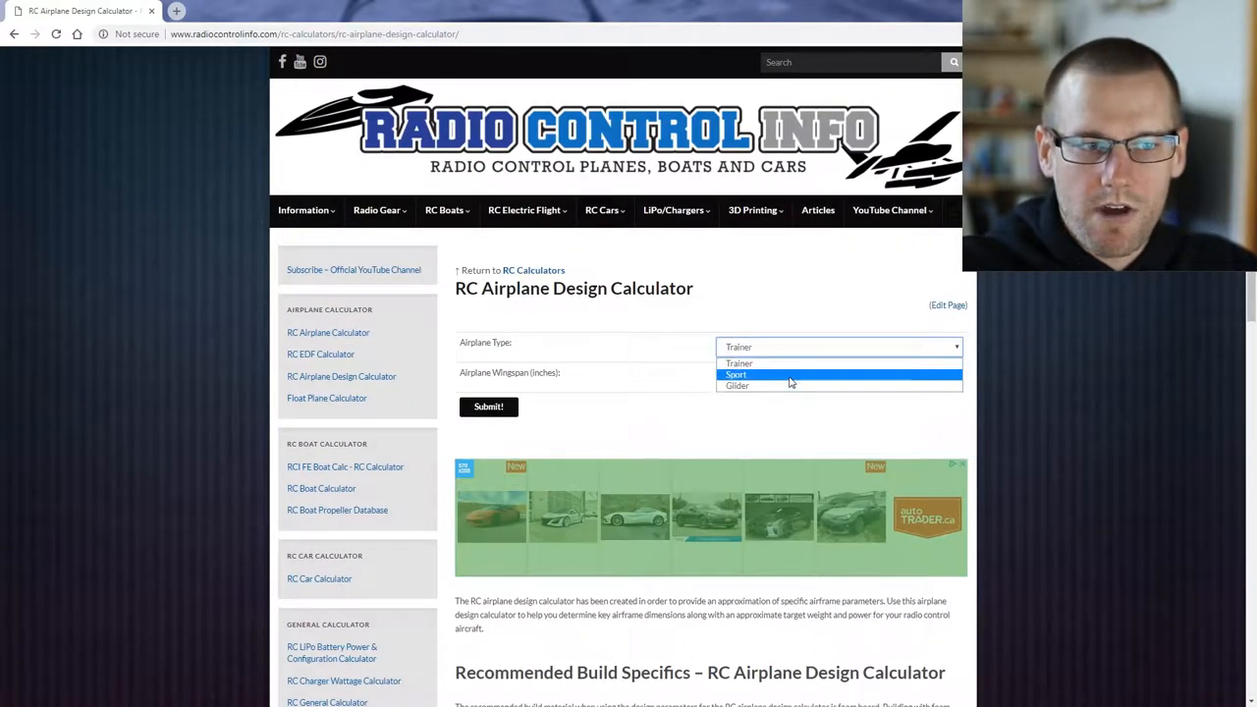
pyautogui.moveTo(767, 385)
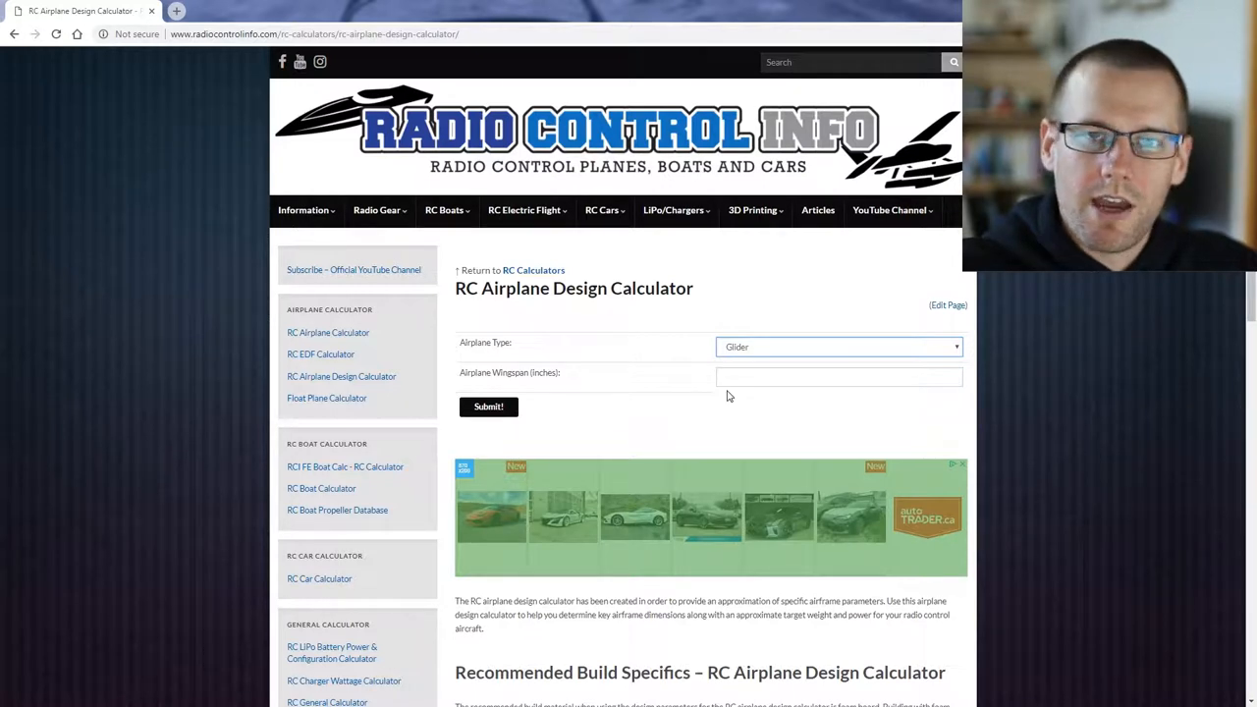
# - Run the calculator for a Glider with a 72-inch wingspan and get the main wing results
pyautogui.click(837, 377)
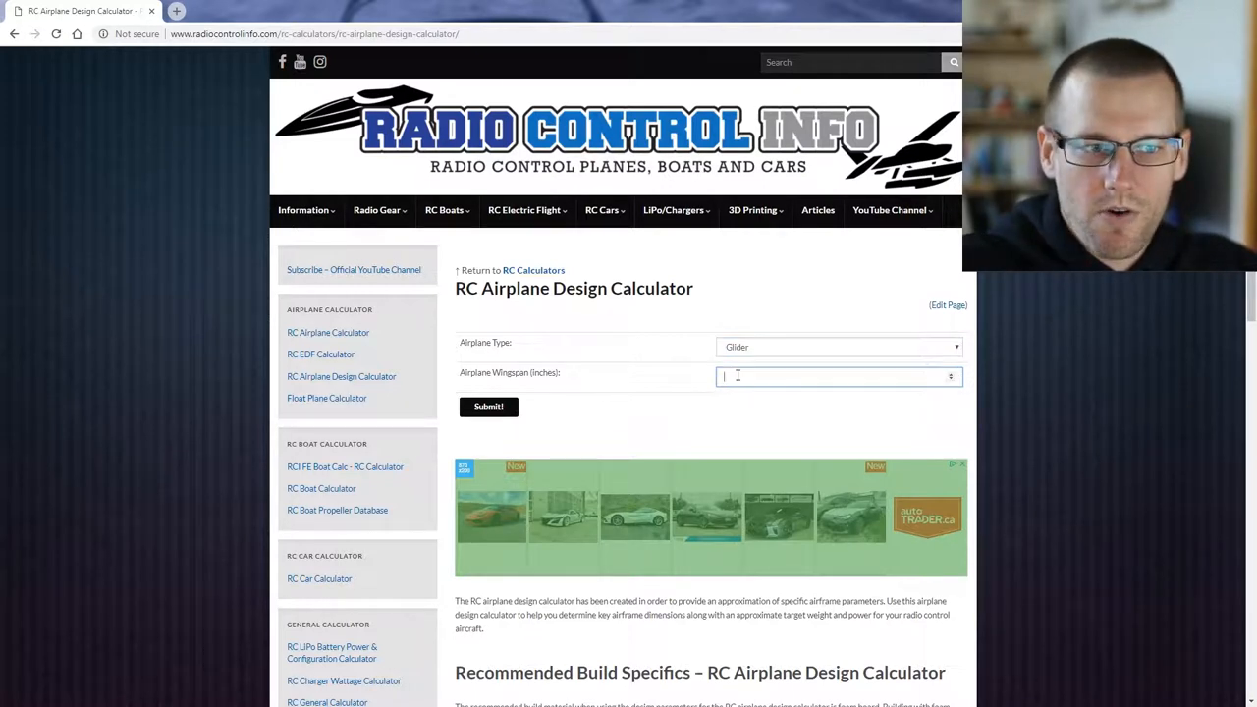
pyautogui.moveTo(656, 389)
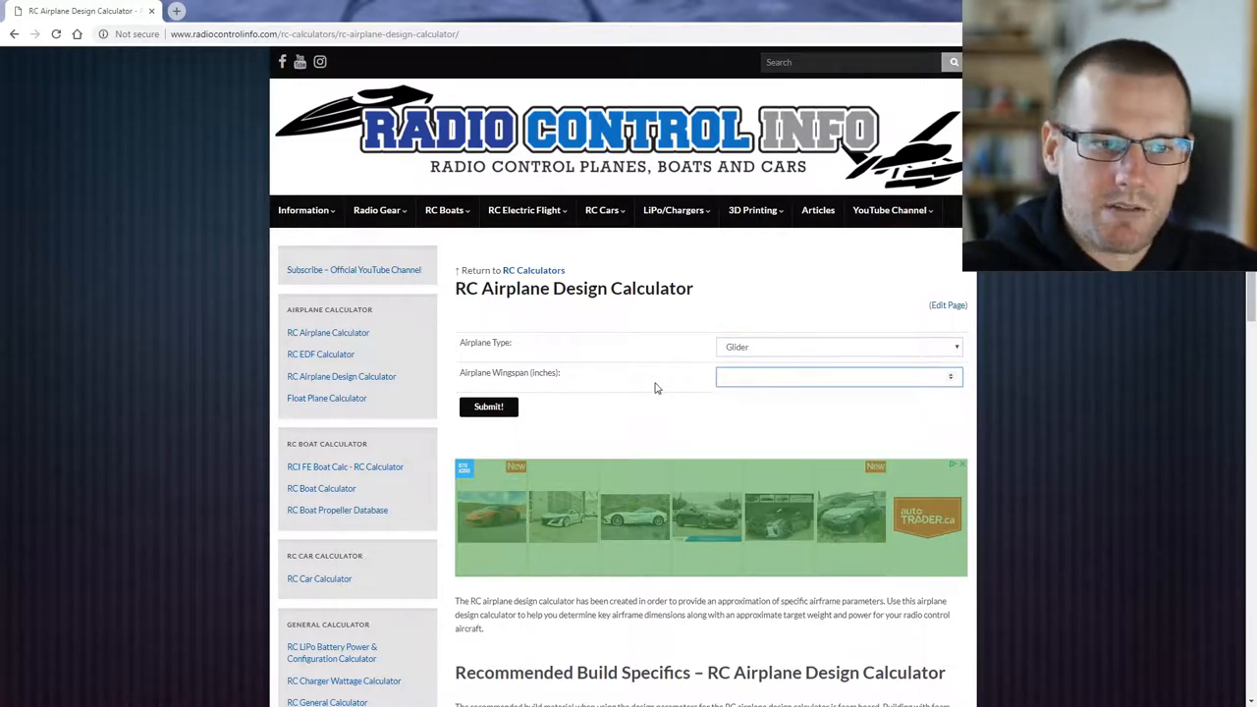
pyautogui.write('72')
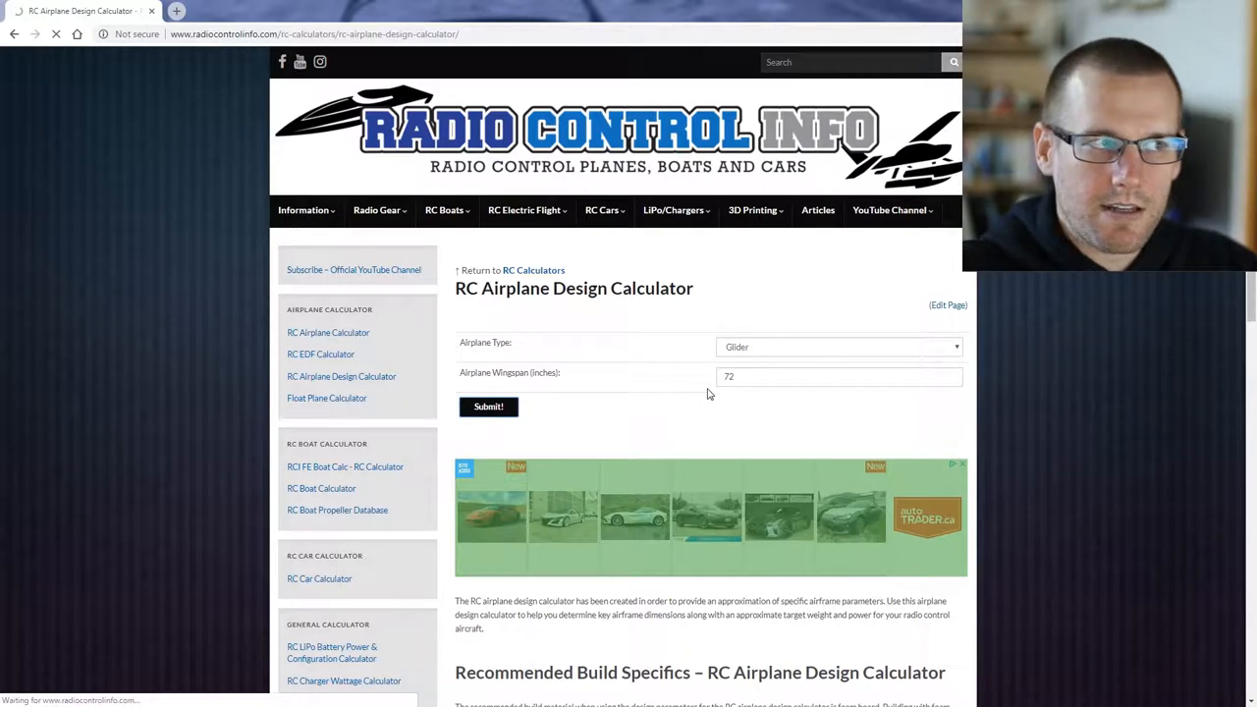
pyautogui.click(487, 406)
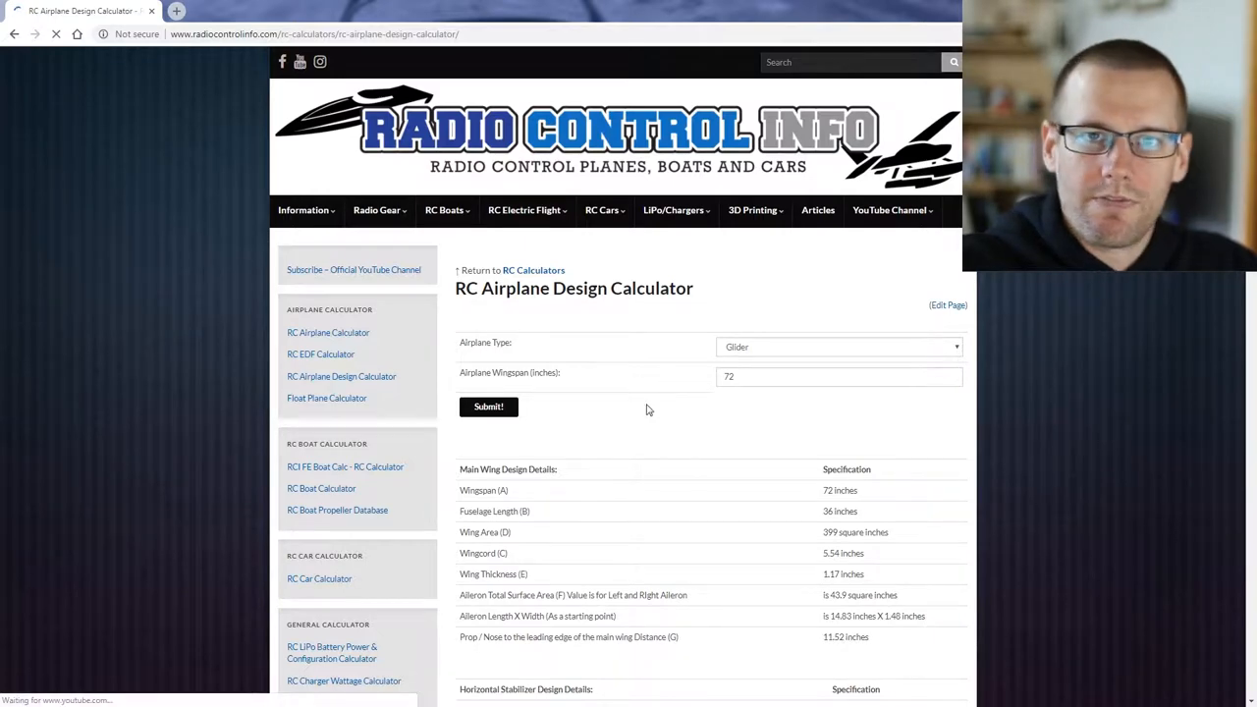
pyautogui.scroll(-3)
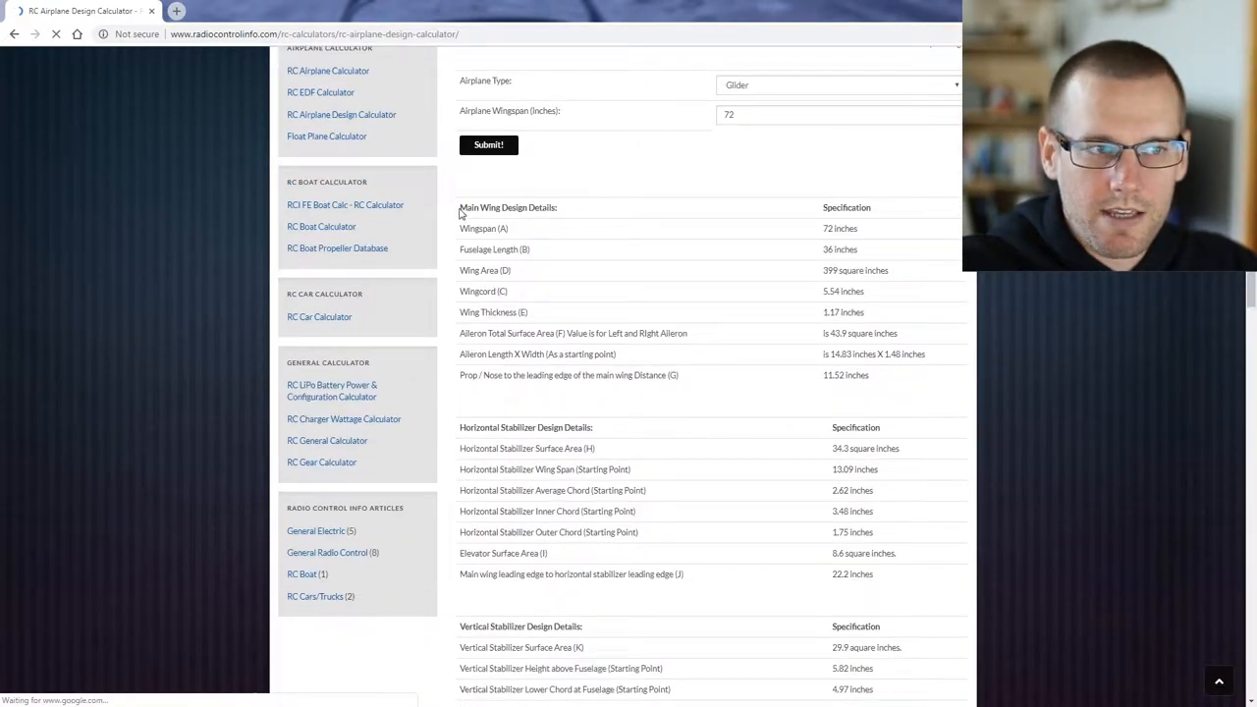
pyautogui.doubleClick(507, 208)
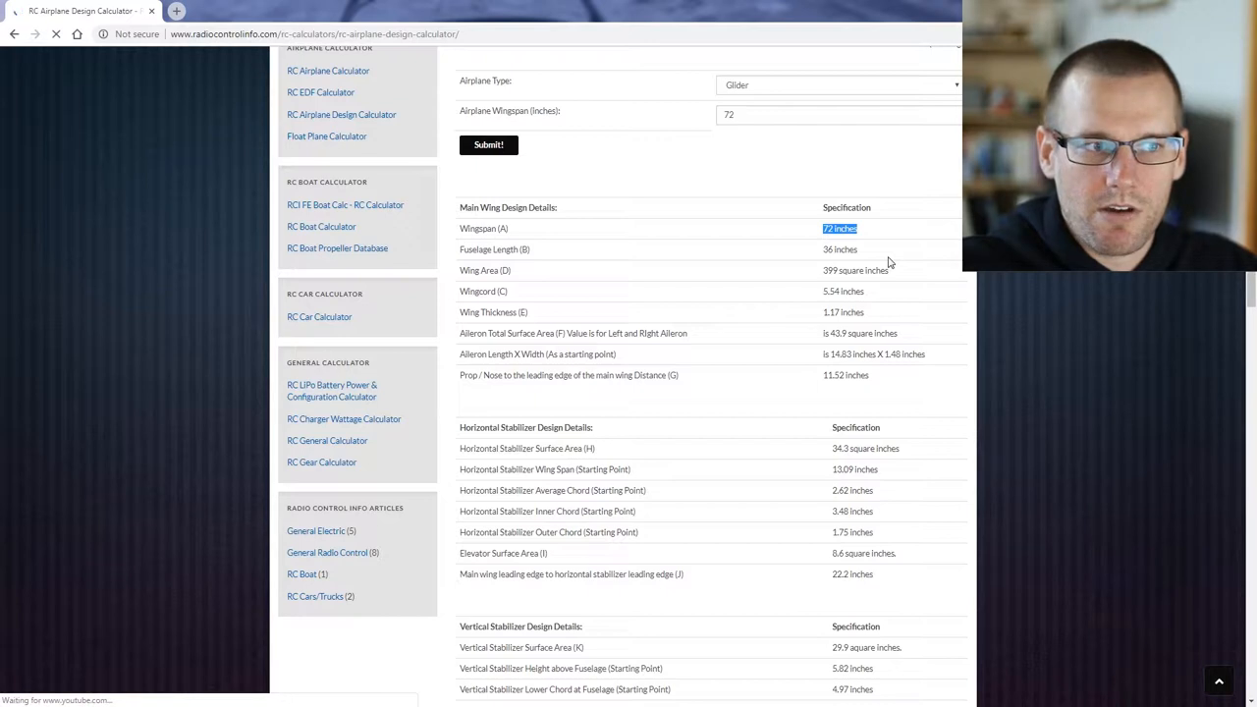
pyautogui.moveTo(526, 273)
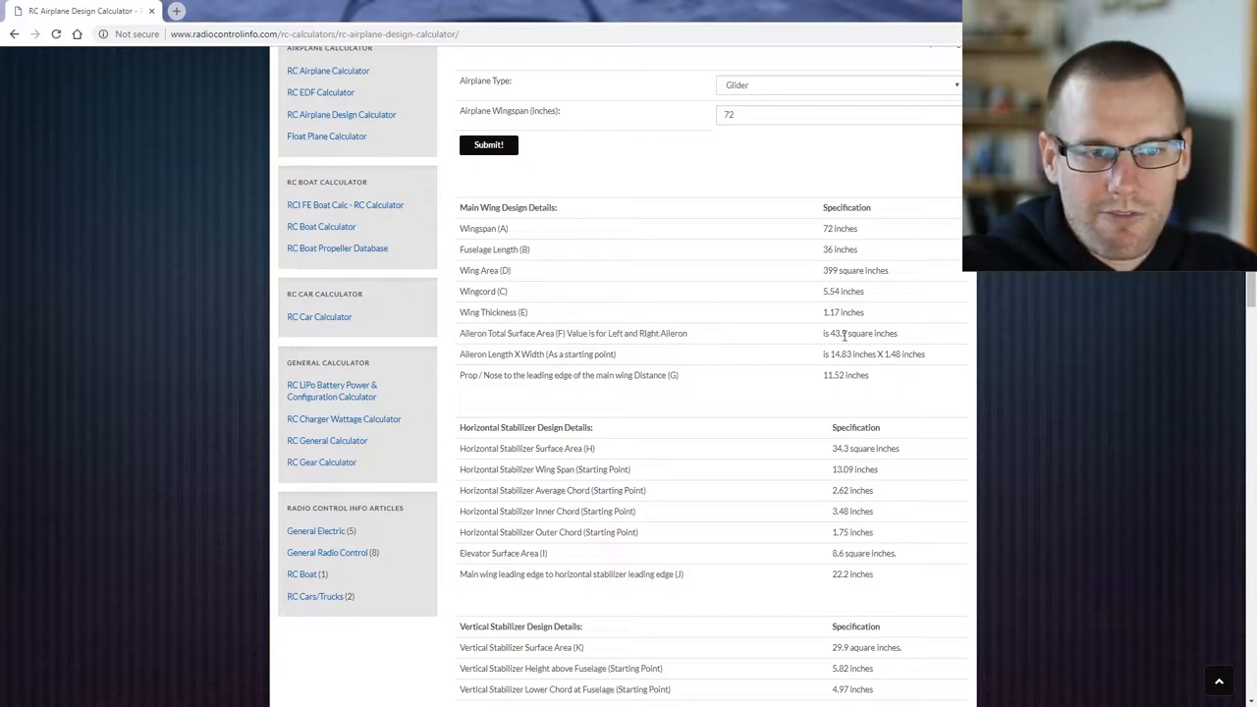
pyautogui.moveTo(864, 349)
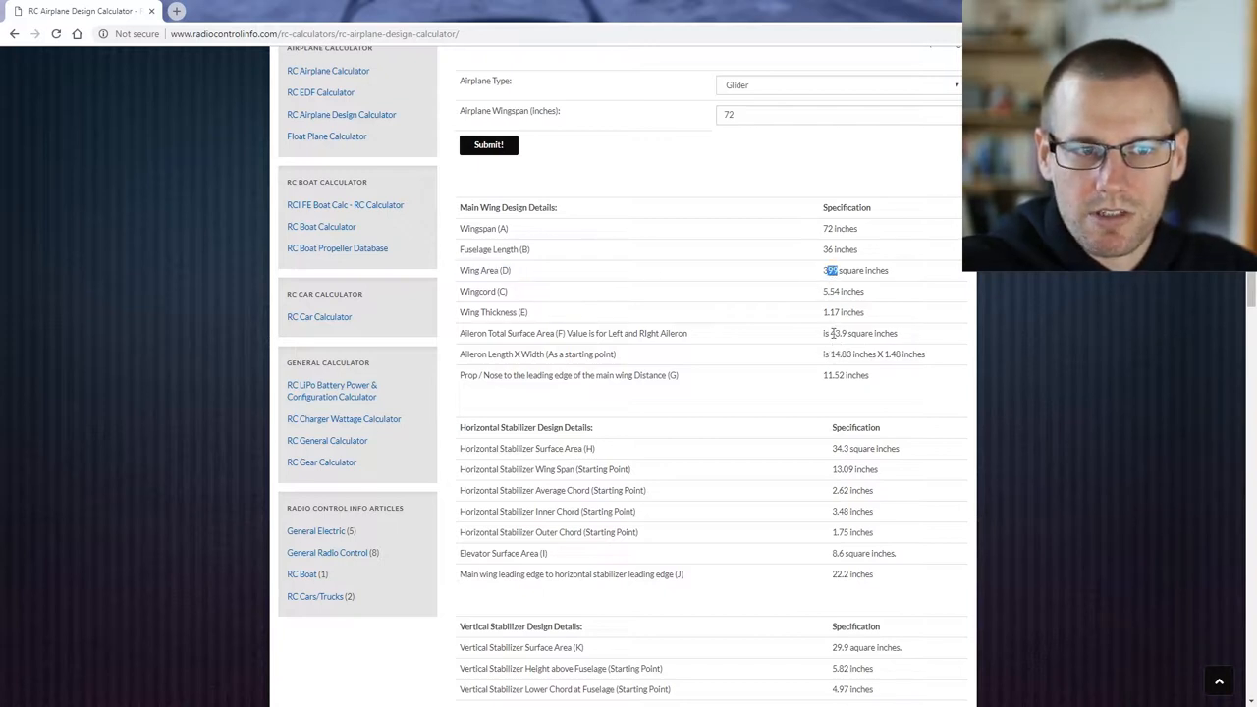
pyautogui.doubleClick(835, 334)
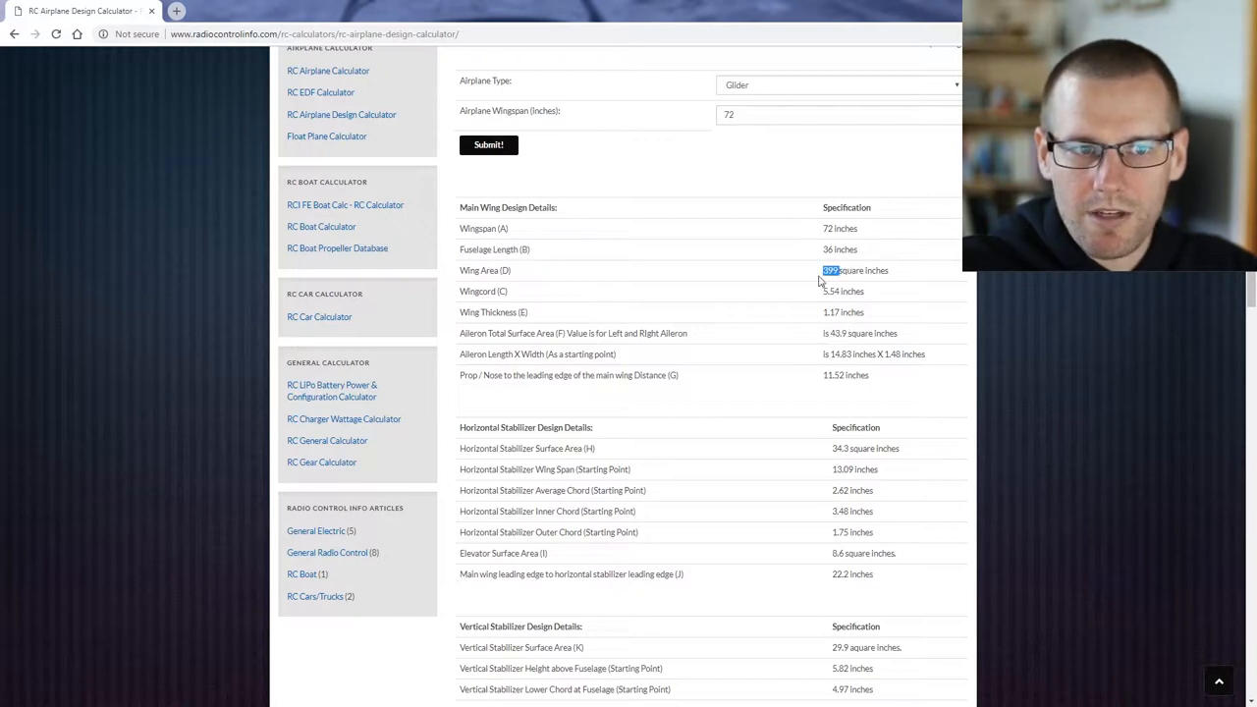
pyautogui.moveTo(843, 306)
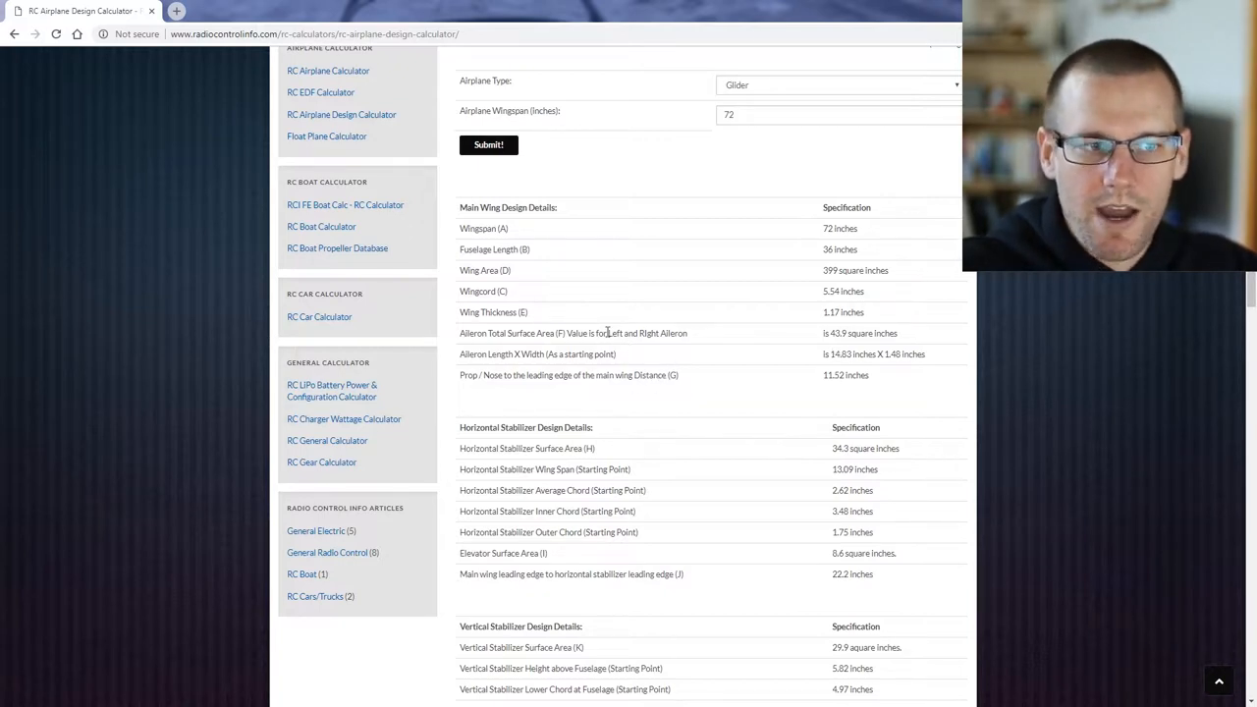
pyautogui.doubleClick(577, 354)
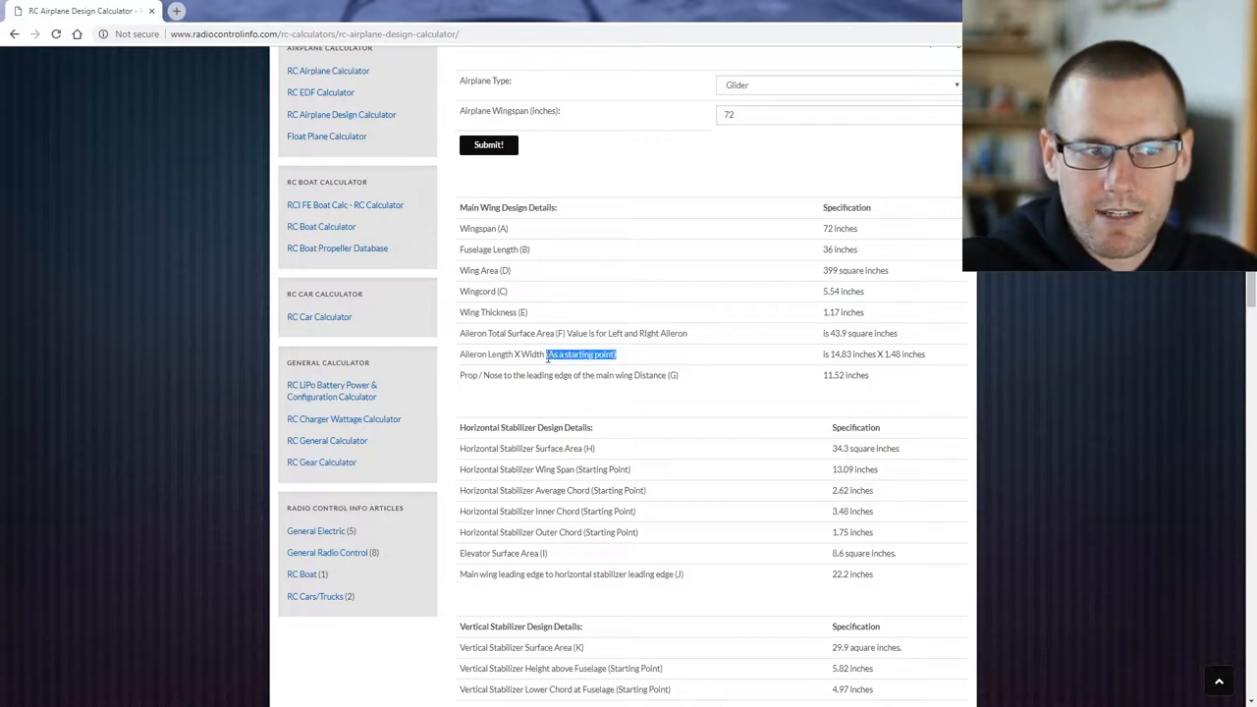
pyautogui.moveTo(562, 413)
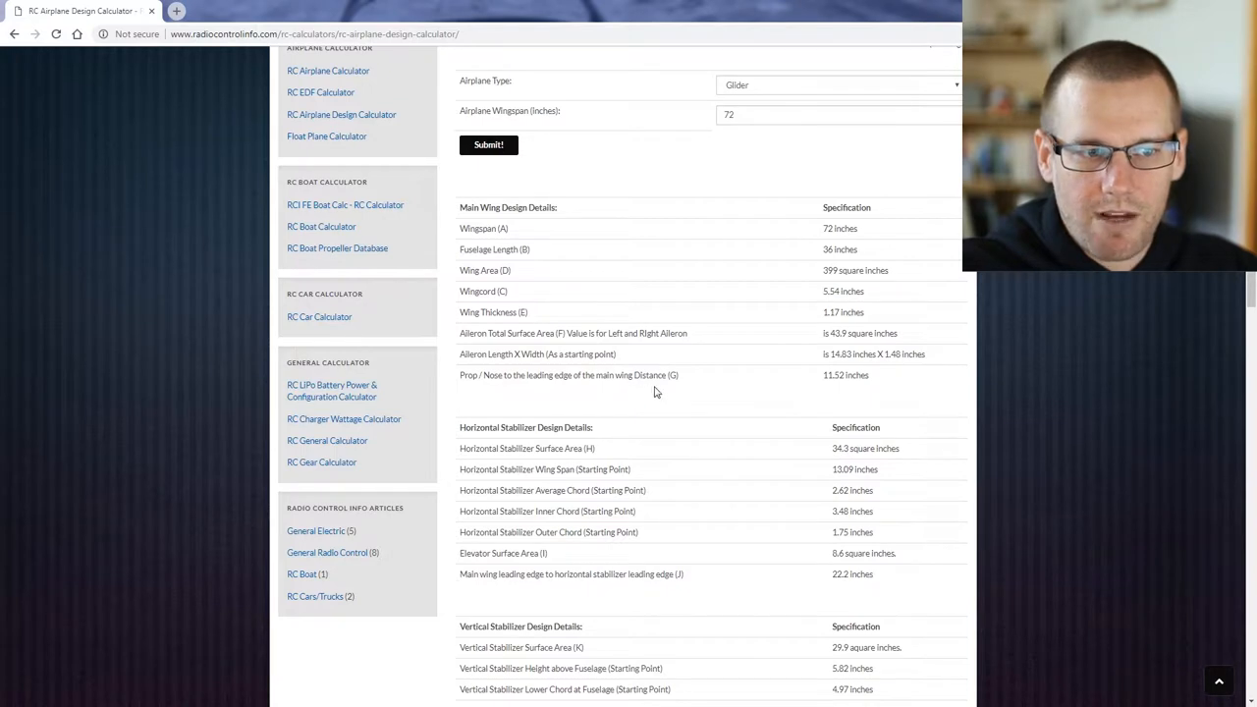
pyautogui.moveTo(671, 377)
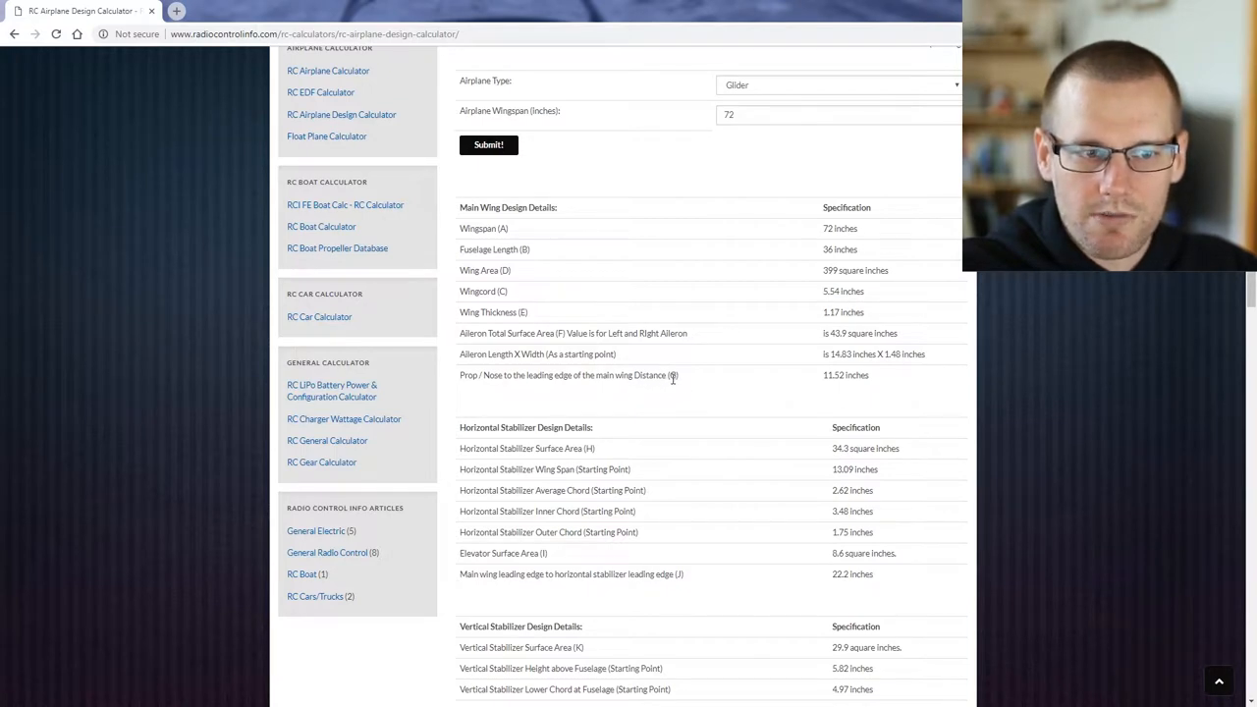
pyautogui.moveTo(825, 383)
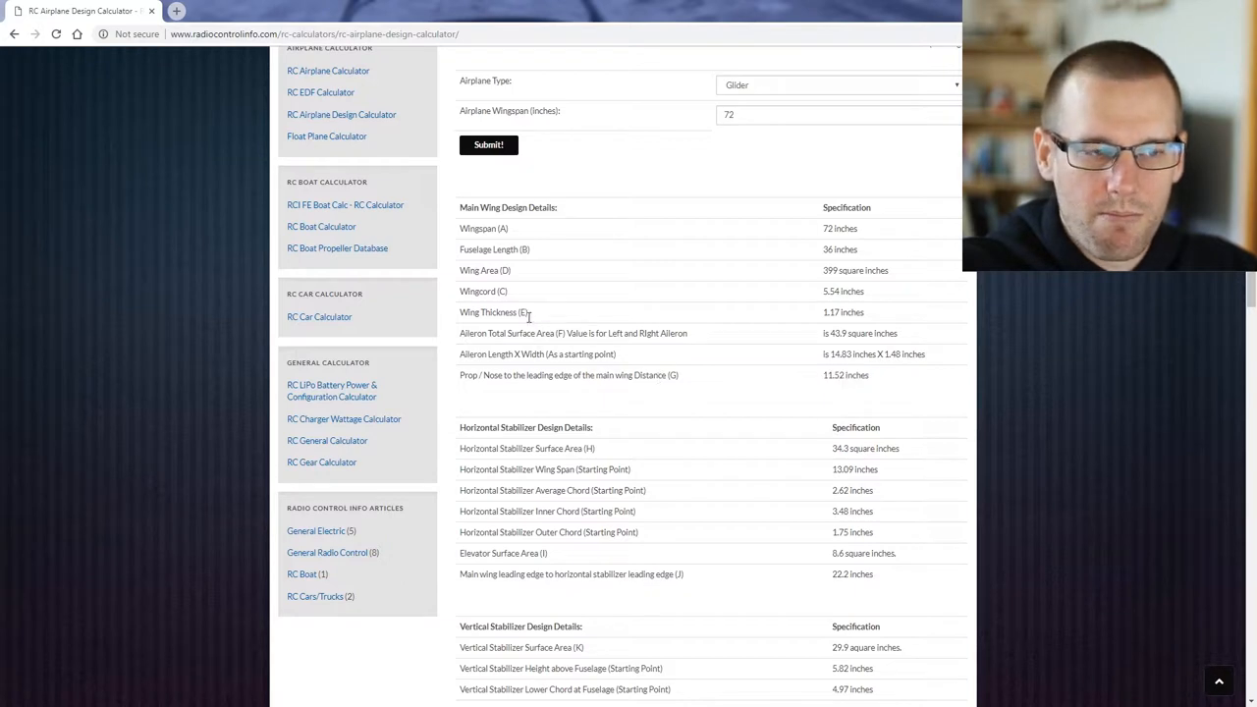
pyautogui.moveTo(528, 290)
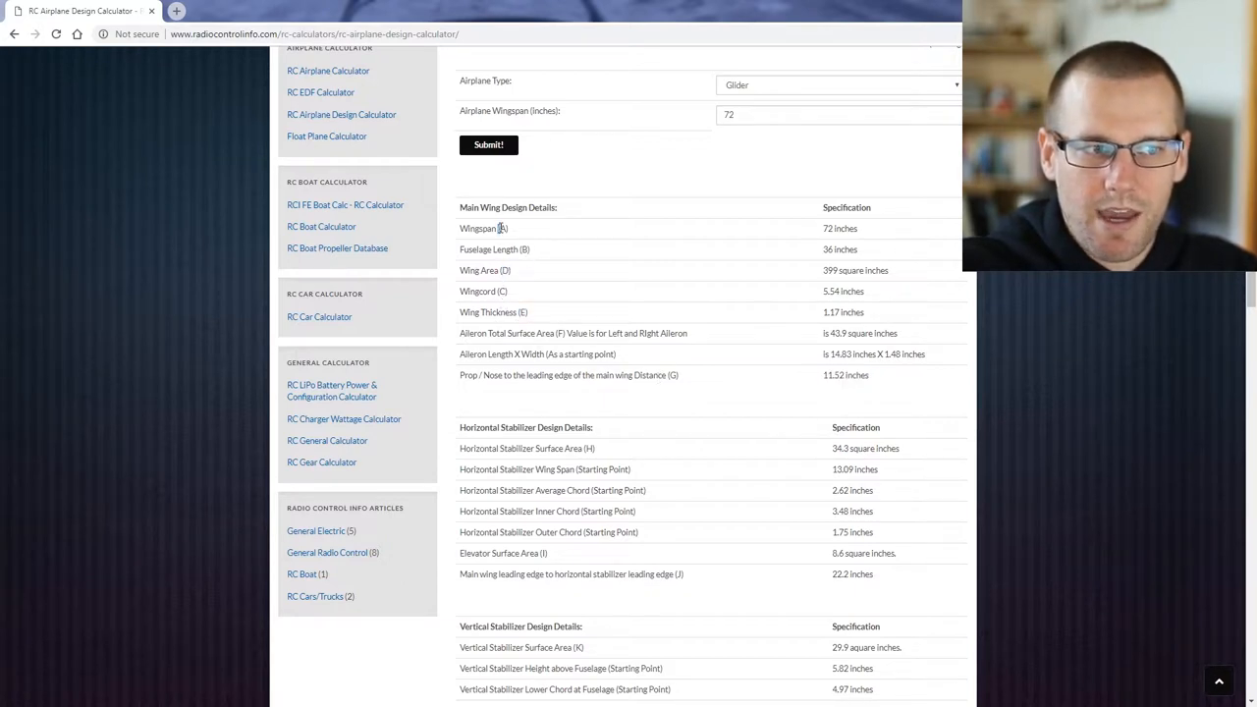
pyautogui.scroll(-3)
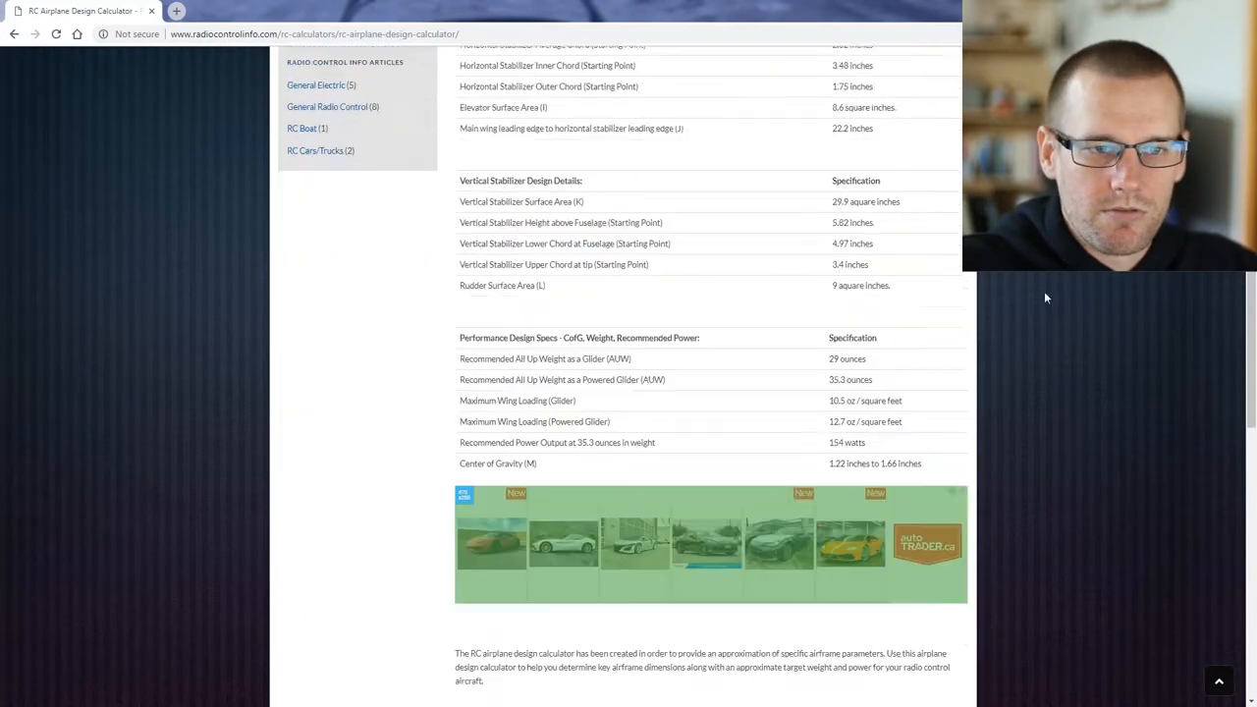
pyautogui.scroll(3)
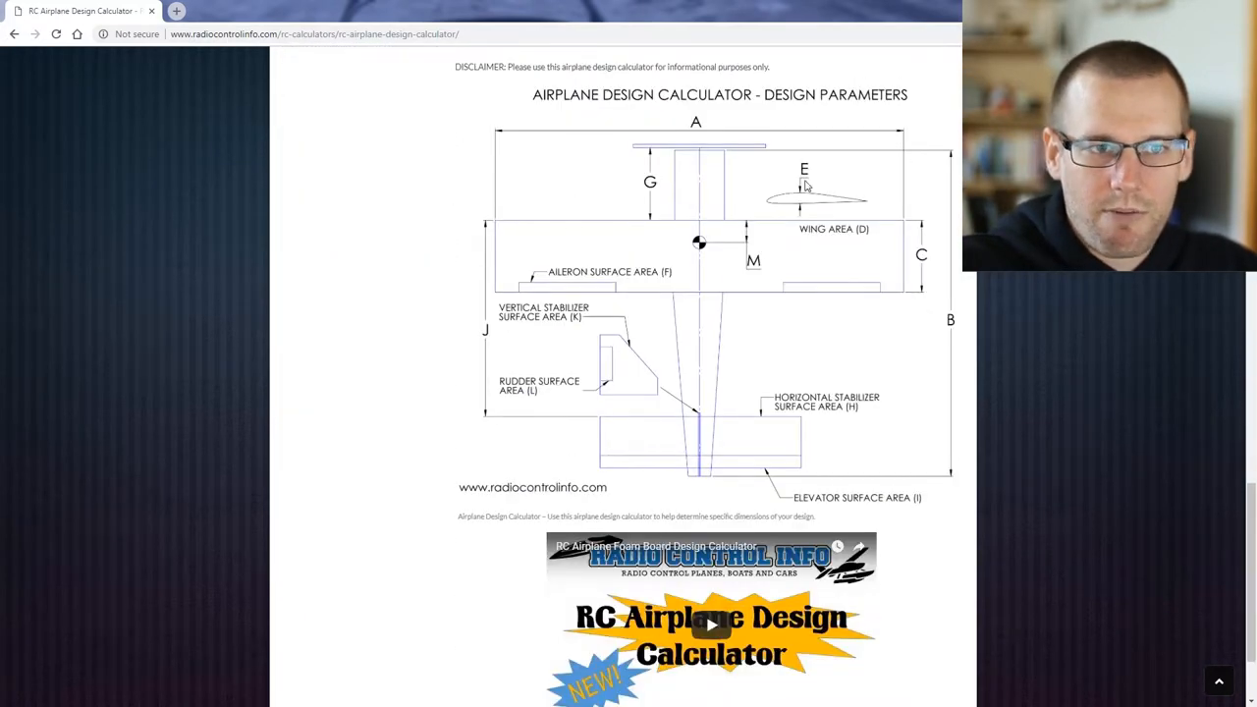
pyautogui.moveTo(695, 122)
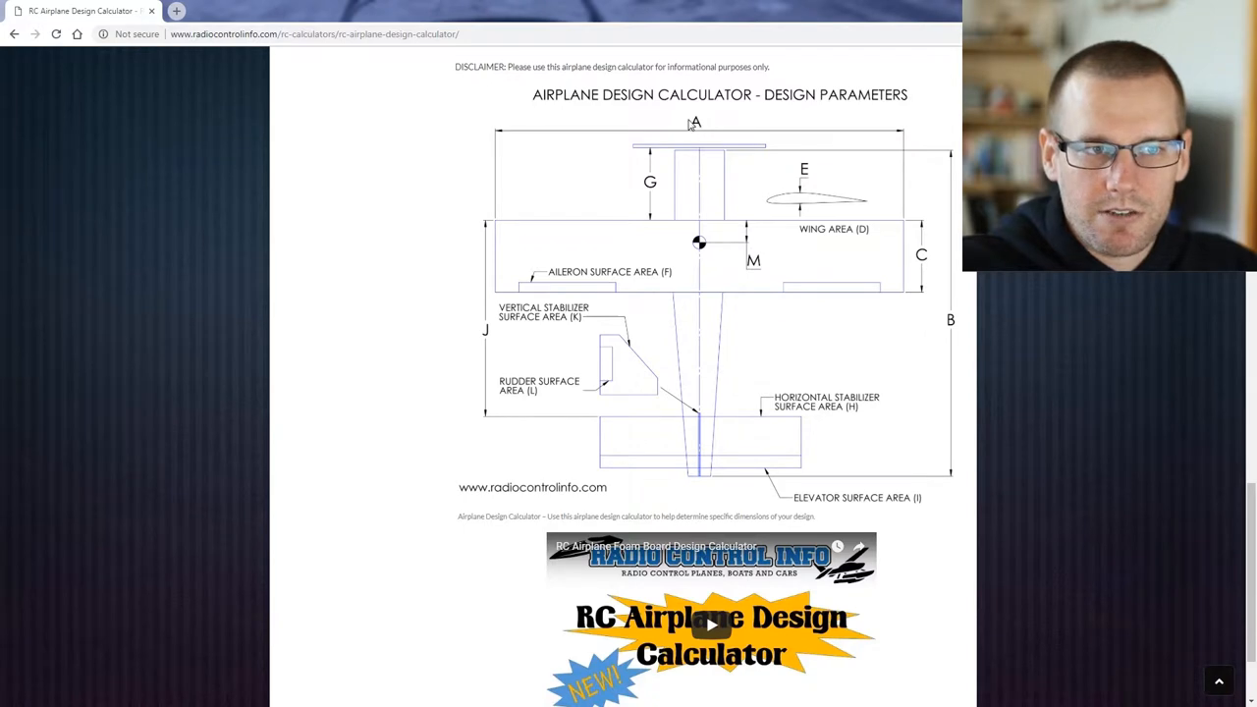
pyautogui.moveTo(958, 330)
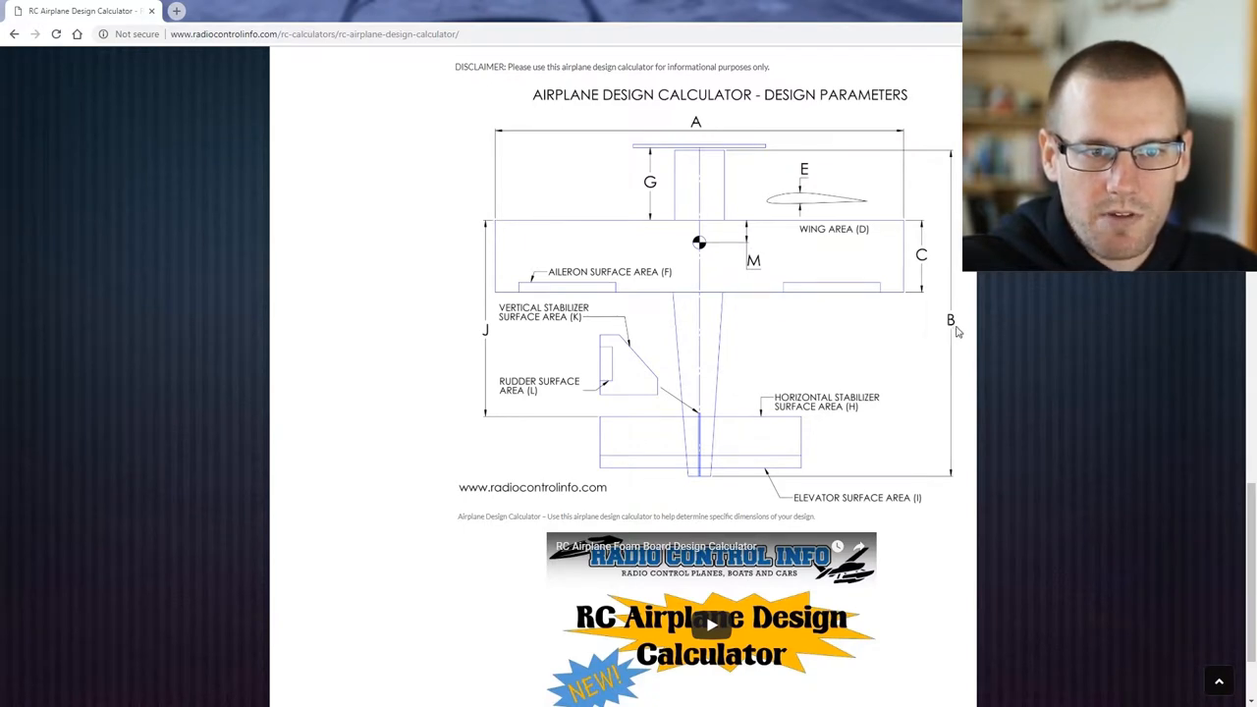
pyautogui.moveTo(719, 379)
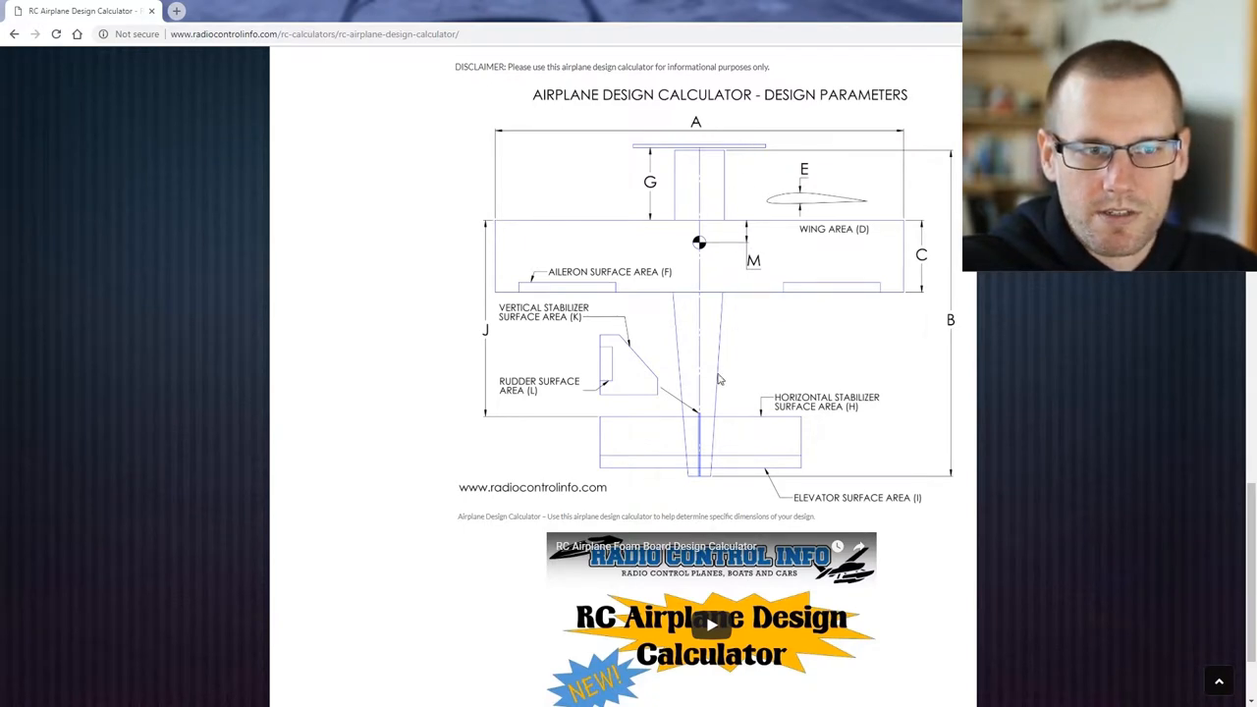
pyautogui.moveTo(924, 255)
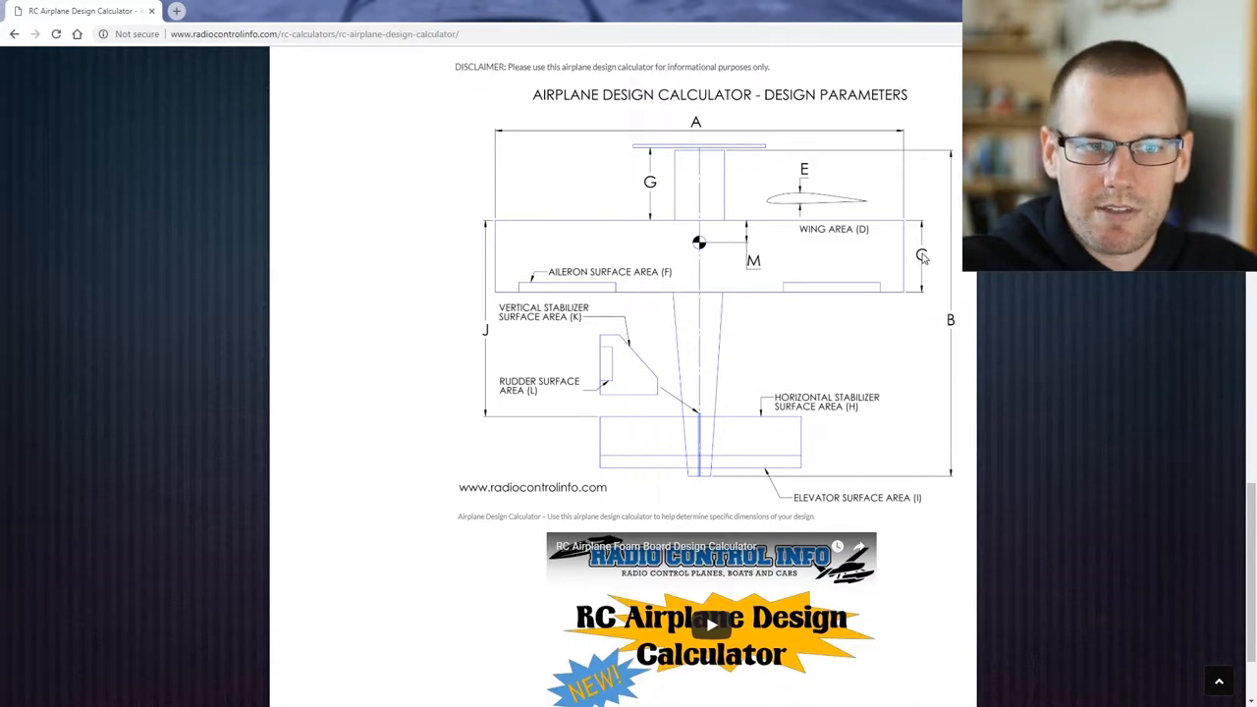
pyautogui.moveTo(843, 220)
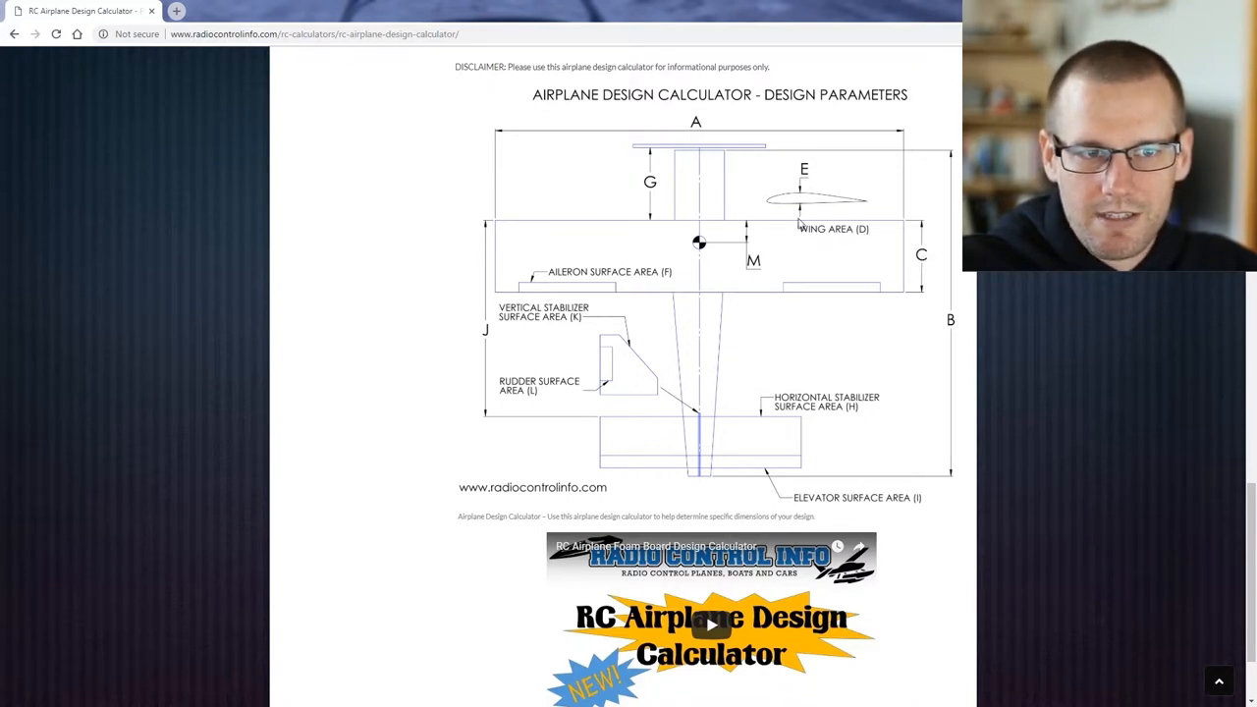
pyautogui.moveTo(790, 200)
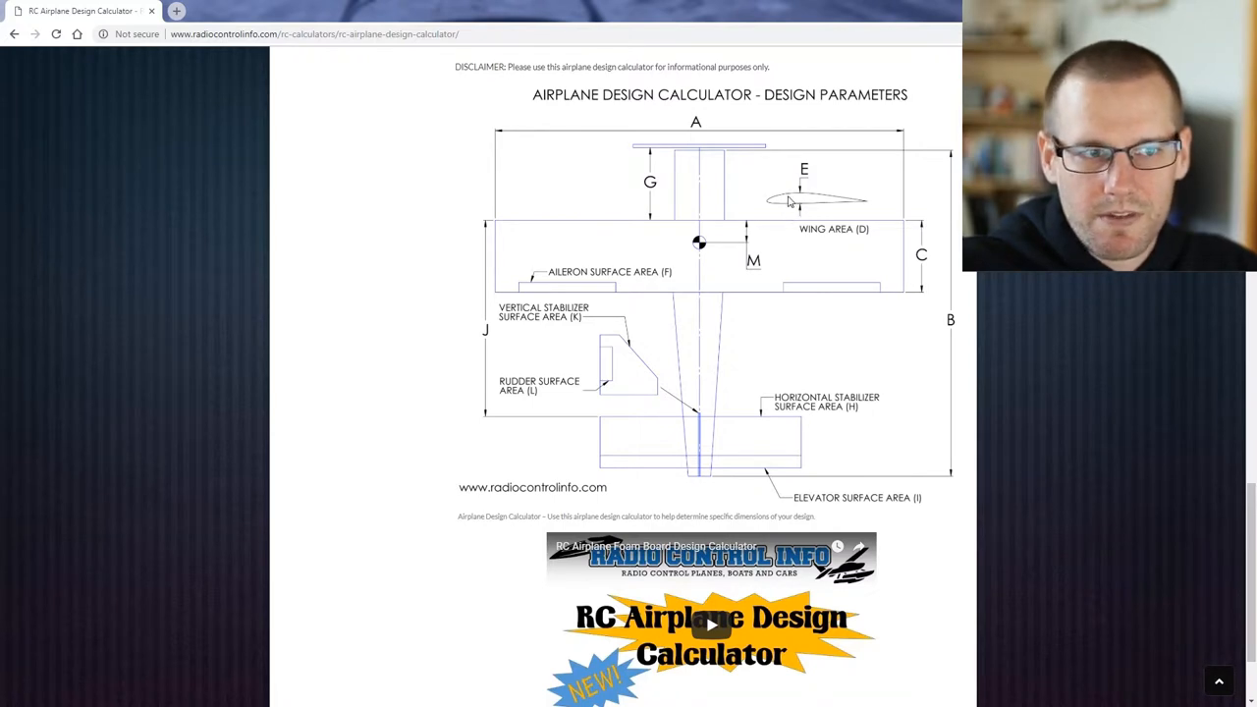
pyautogui.moveTo(886, 285)
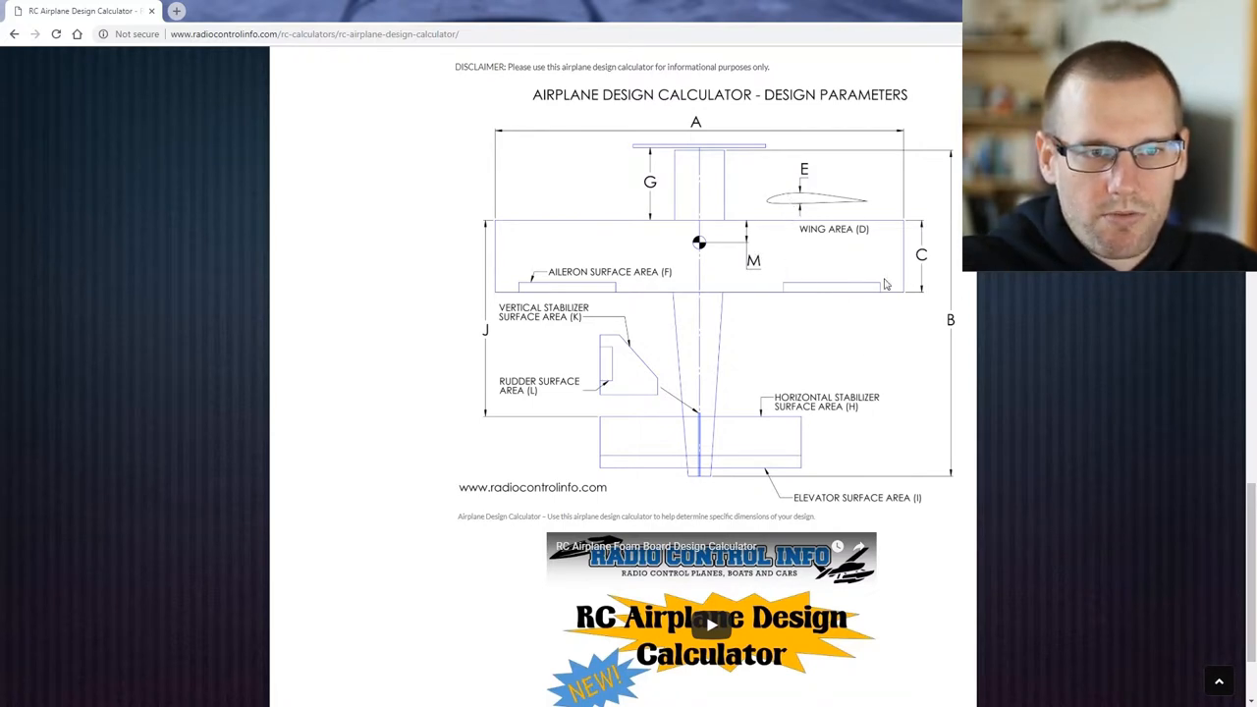
pyautogui.moveTo(658, 220)
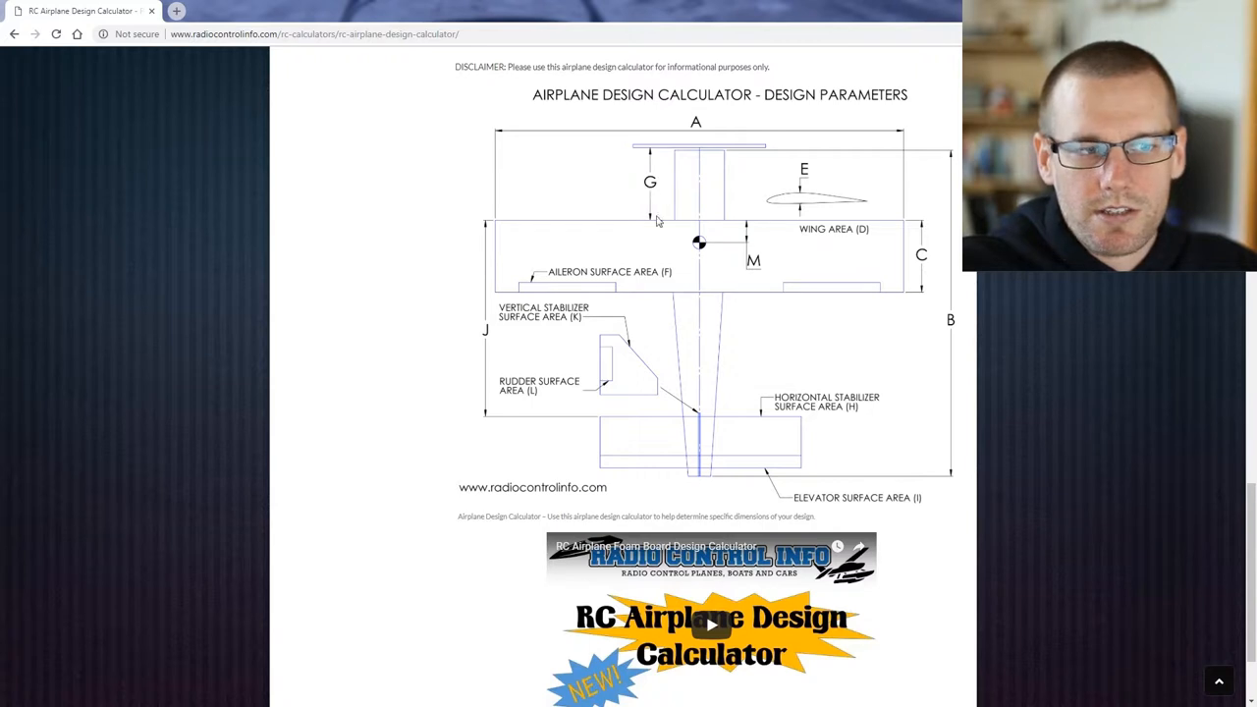
pyautogui.moveTo(660, 228)
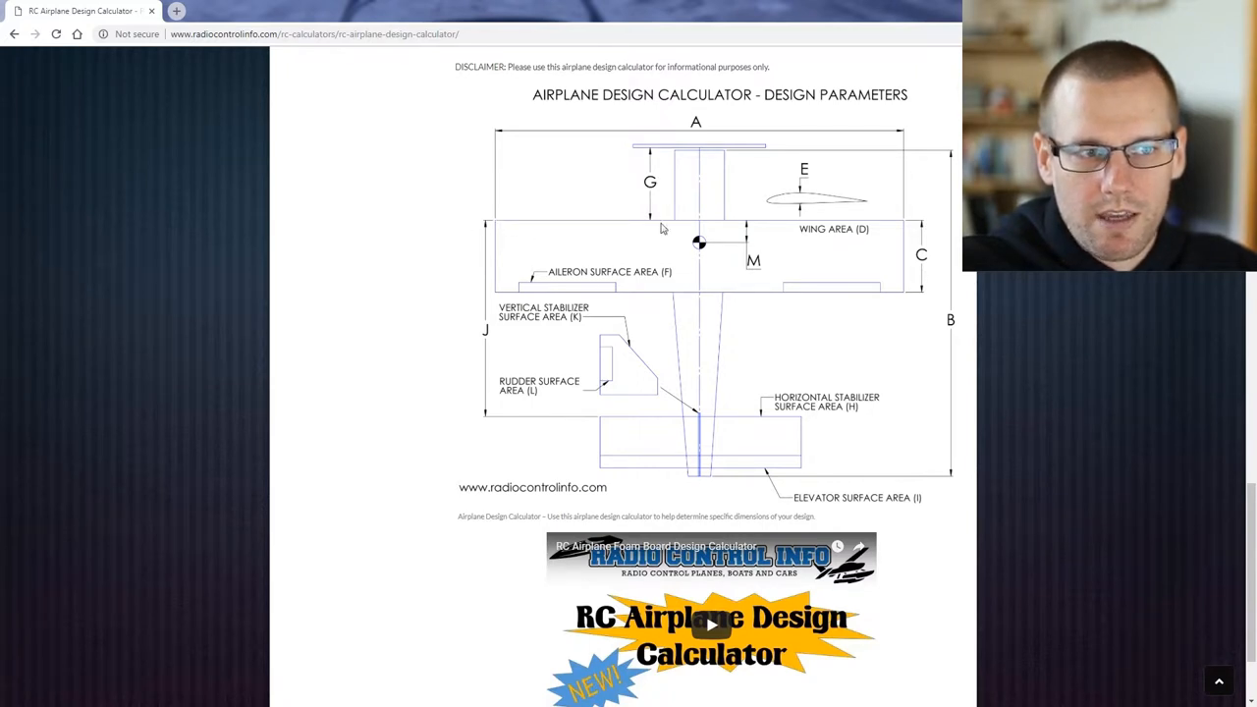
pyautogui.moveTo(697, 165)
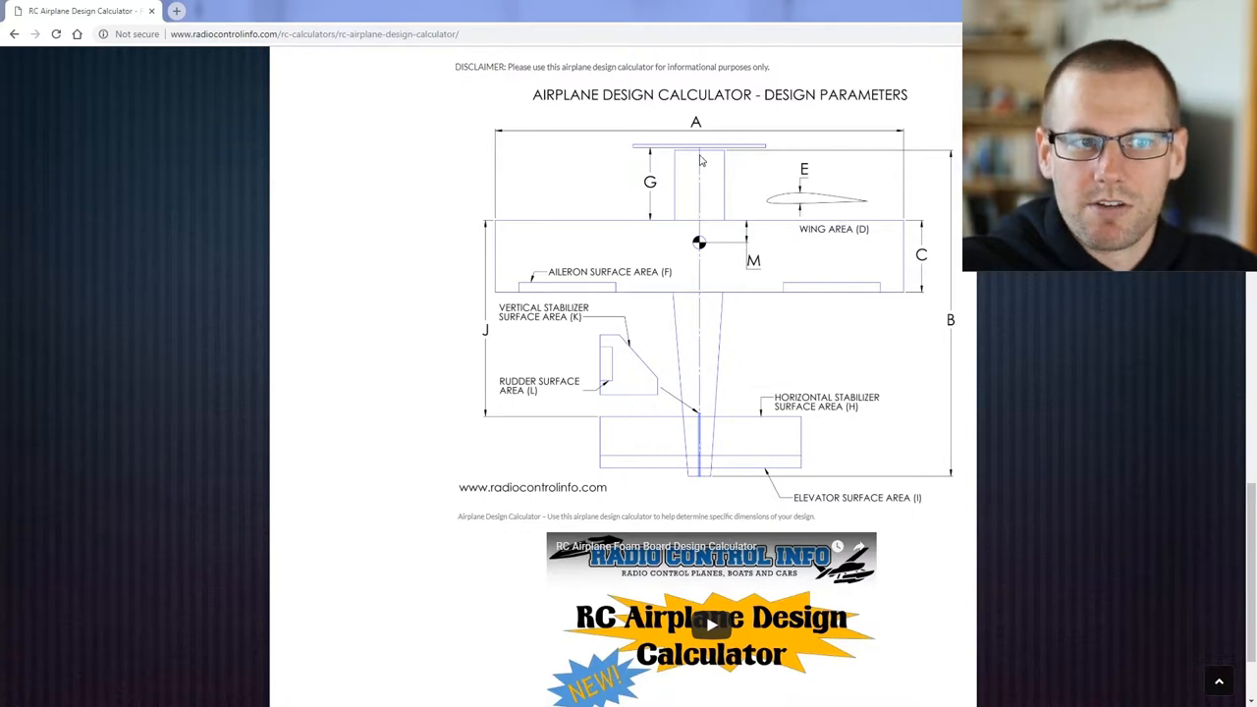
pyautogui.moveTo(664, 159)
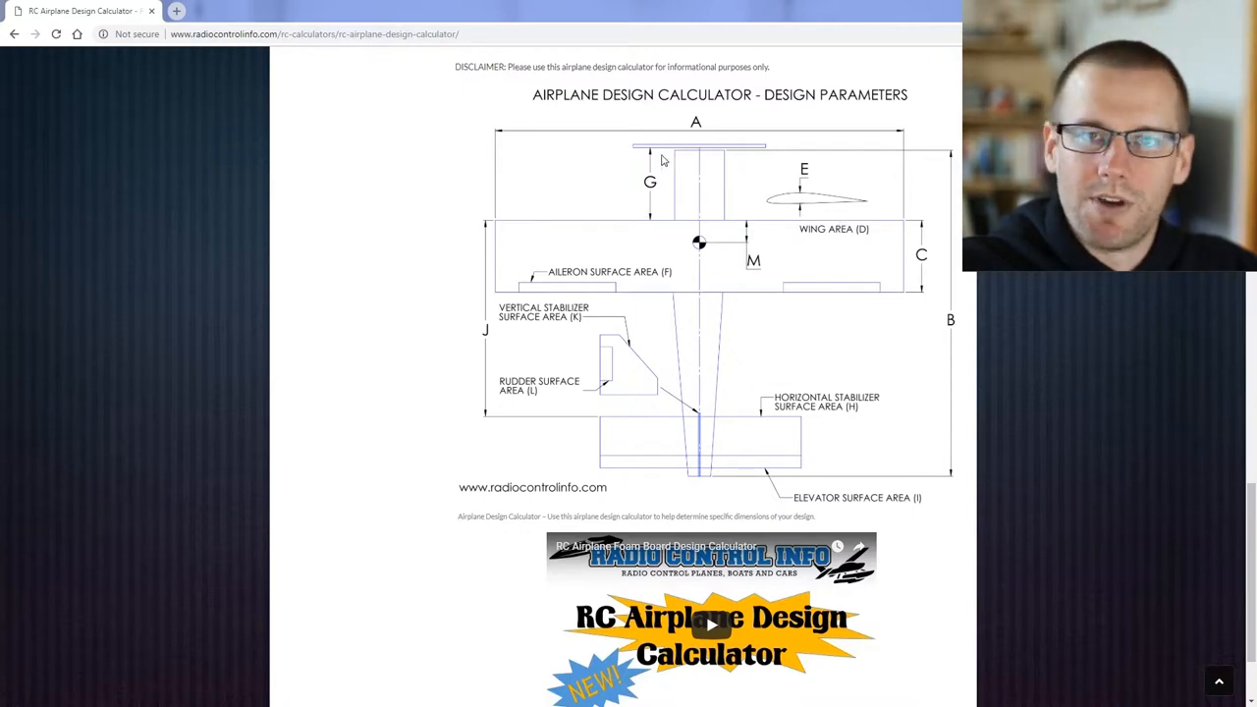
pyautogui.moveTo(1068, 312)
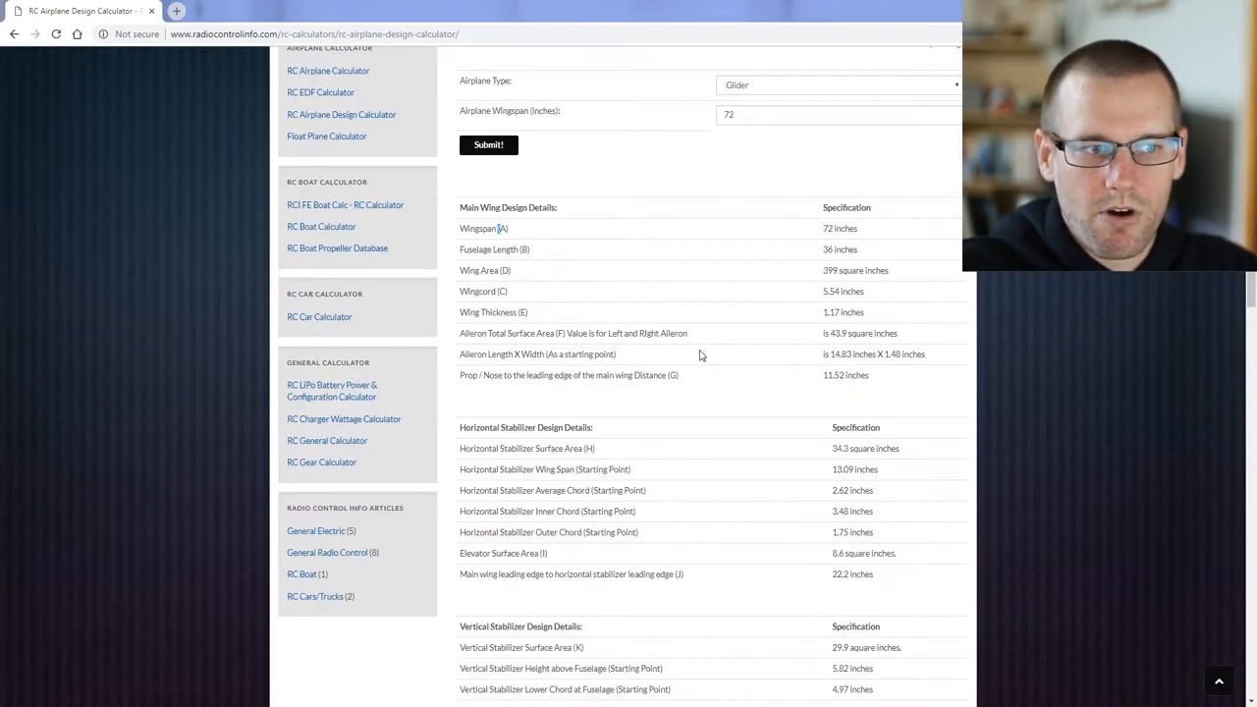
pyautogui.moveTo(566, 318)
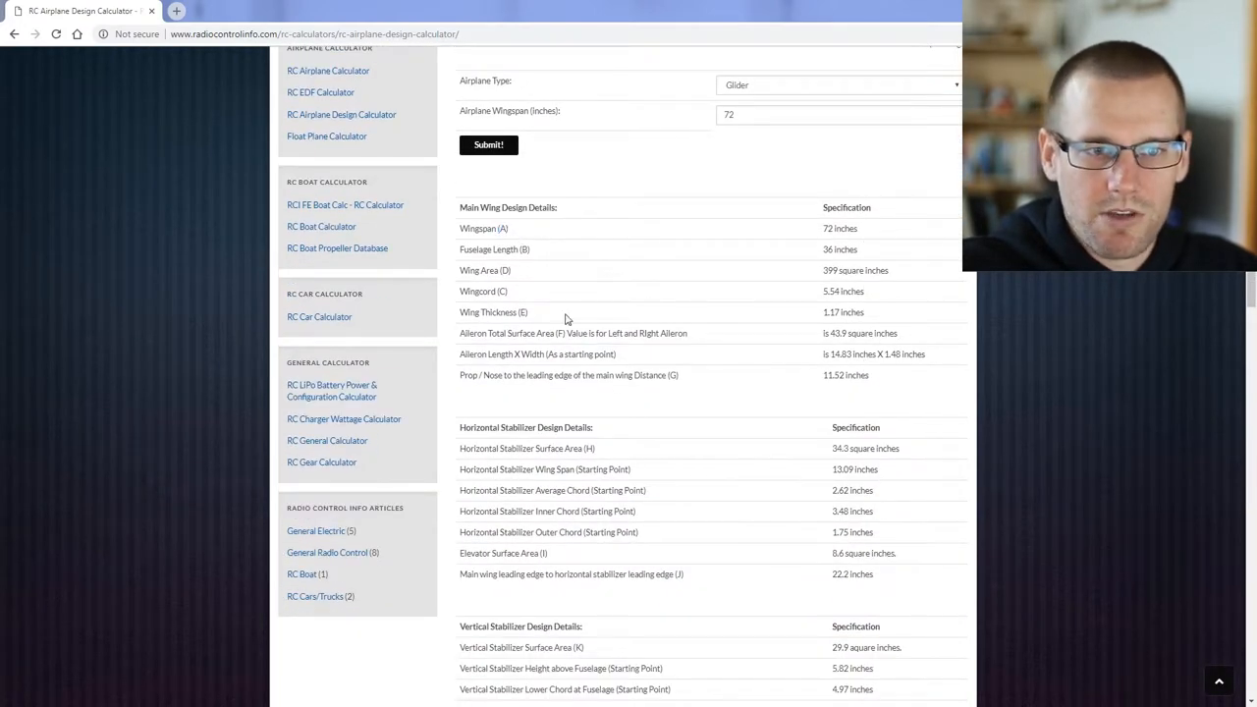
# - Review the Horizontal Stabilizer details, highlighting the 2.62-inch average chord and inner chord label
pyautogui.scroll(-3)
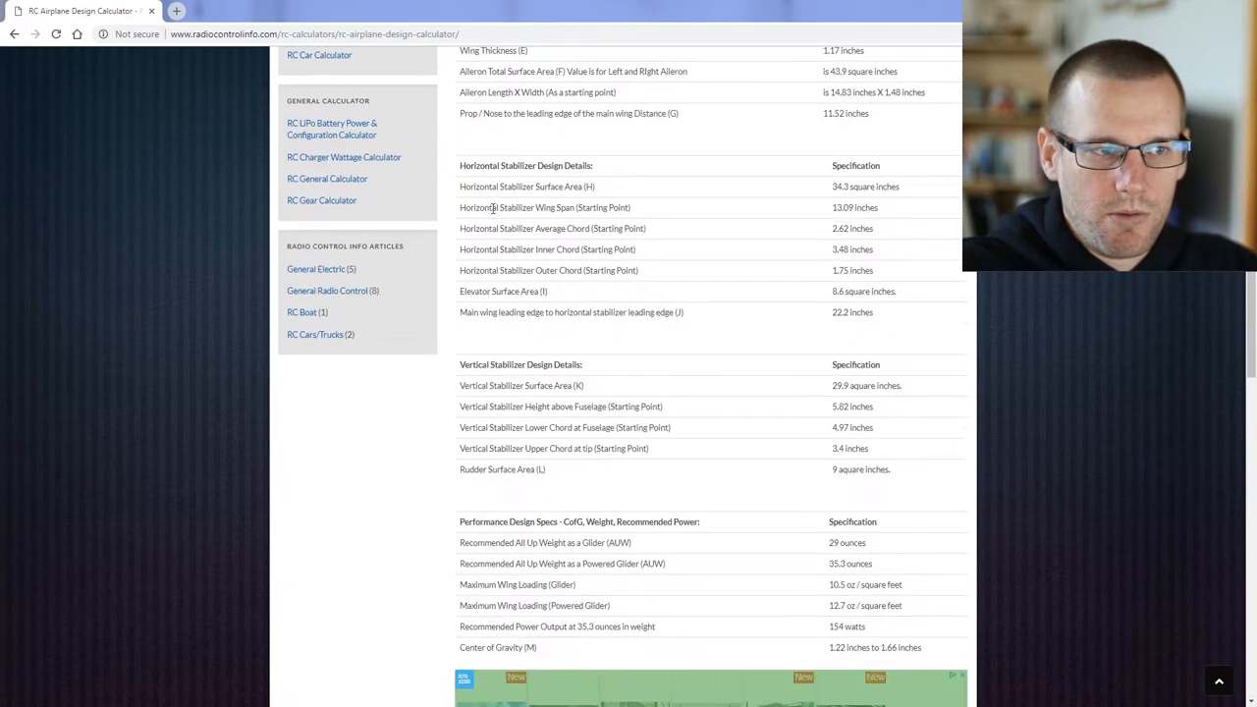
pyautogui.doubleClick(527, 165)
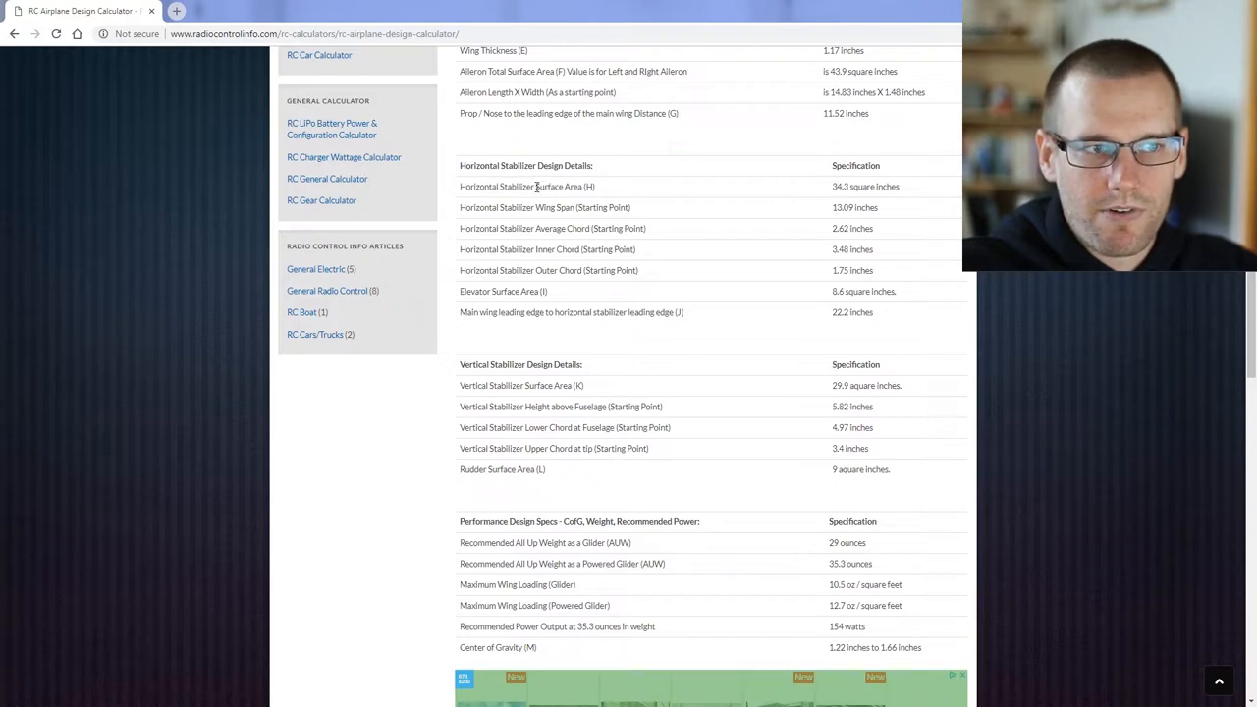
pyautogui.moveTo(452, 220)
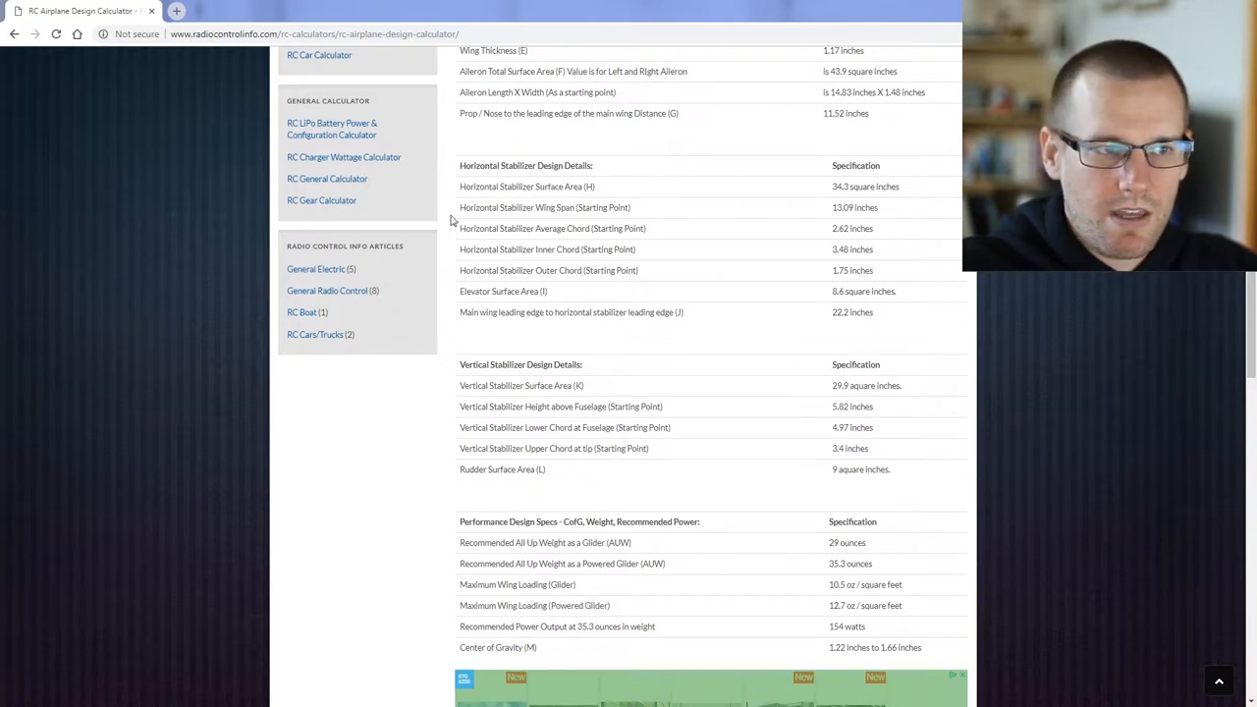
pyautogui.moveTo(487, 222)
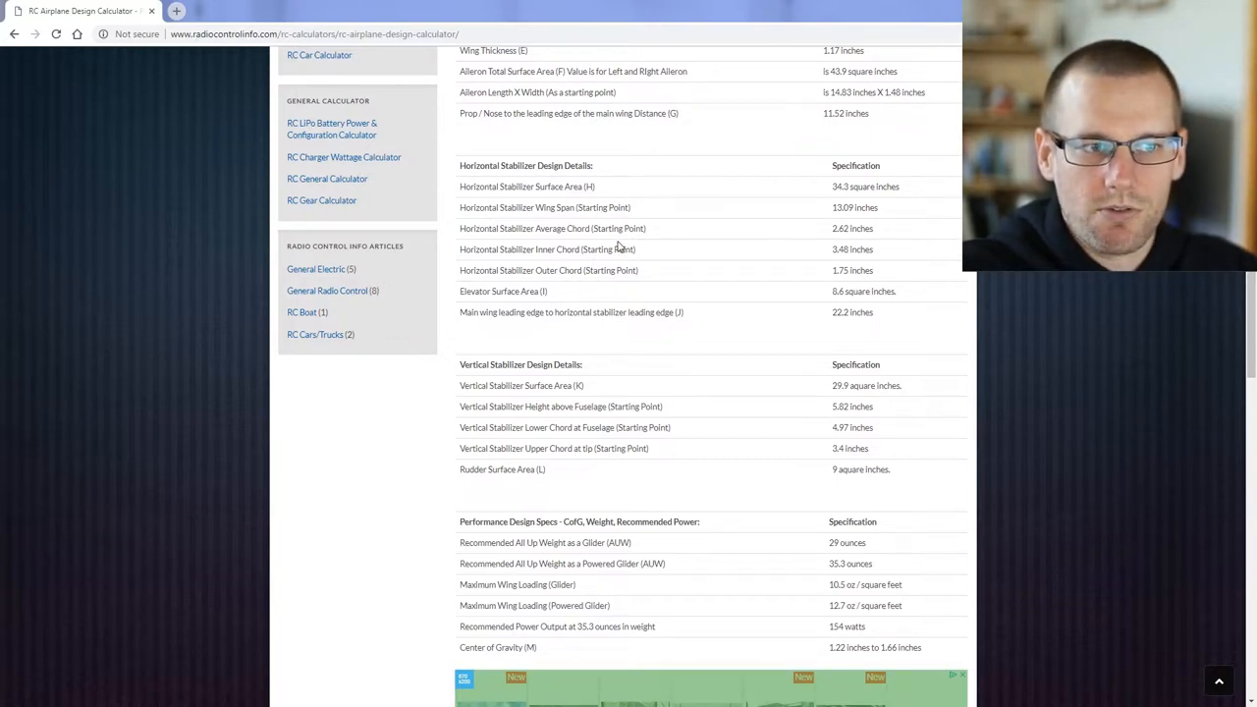
pyautogui.moveTo(580, 239)
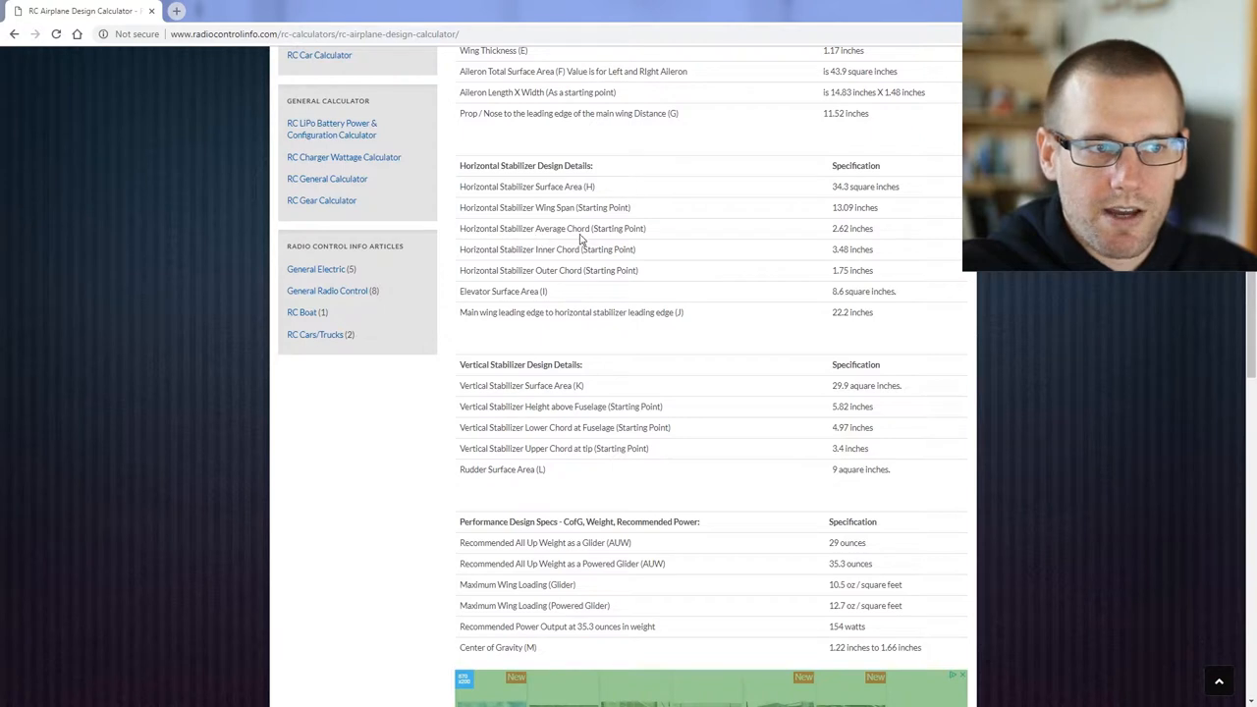
pyautogui.doubleClick(837, 227)
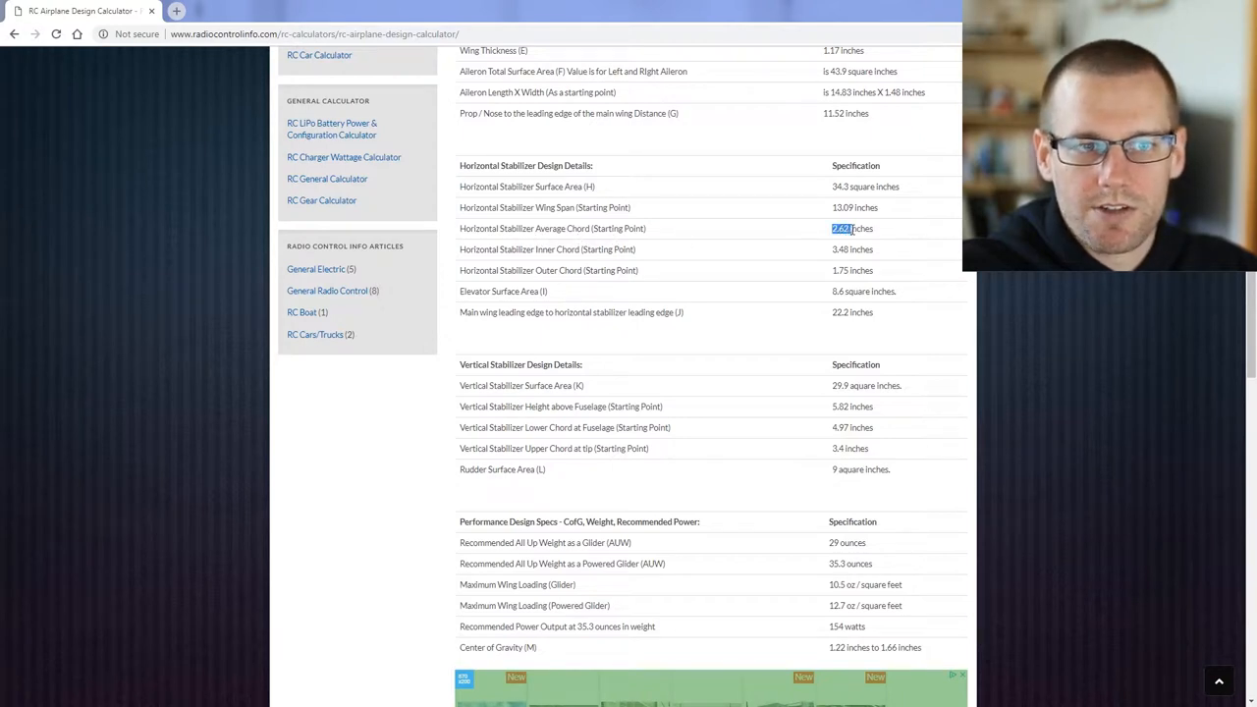
pyautogui.click(843, 228)
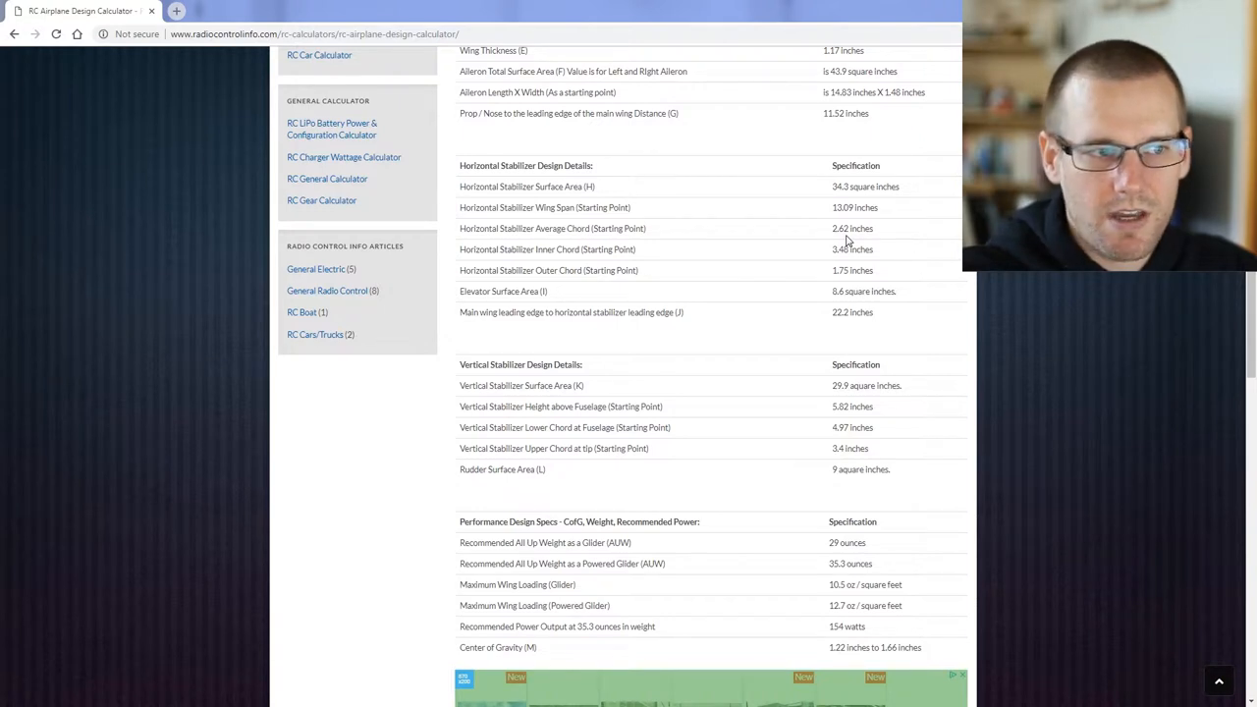
pyautogui.doubleClick(540, 248)
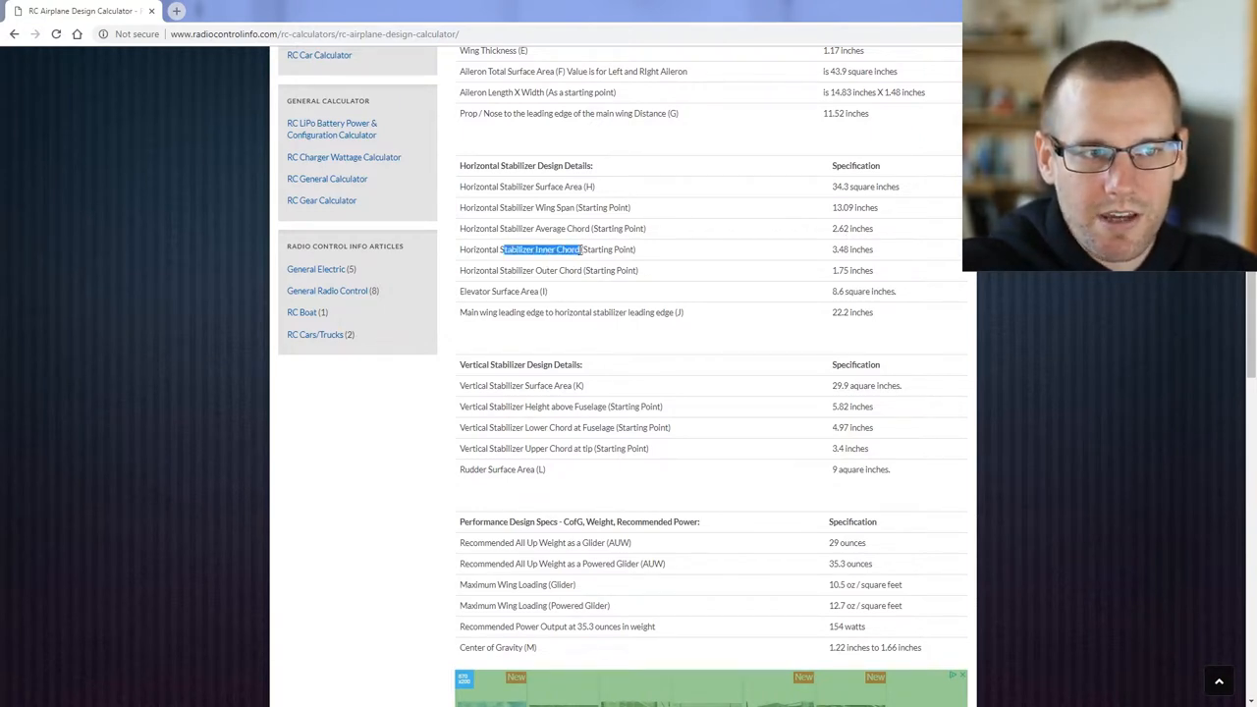
pyautogui.click(464, 287)
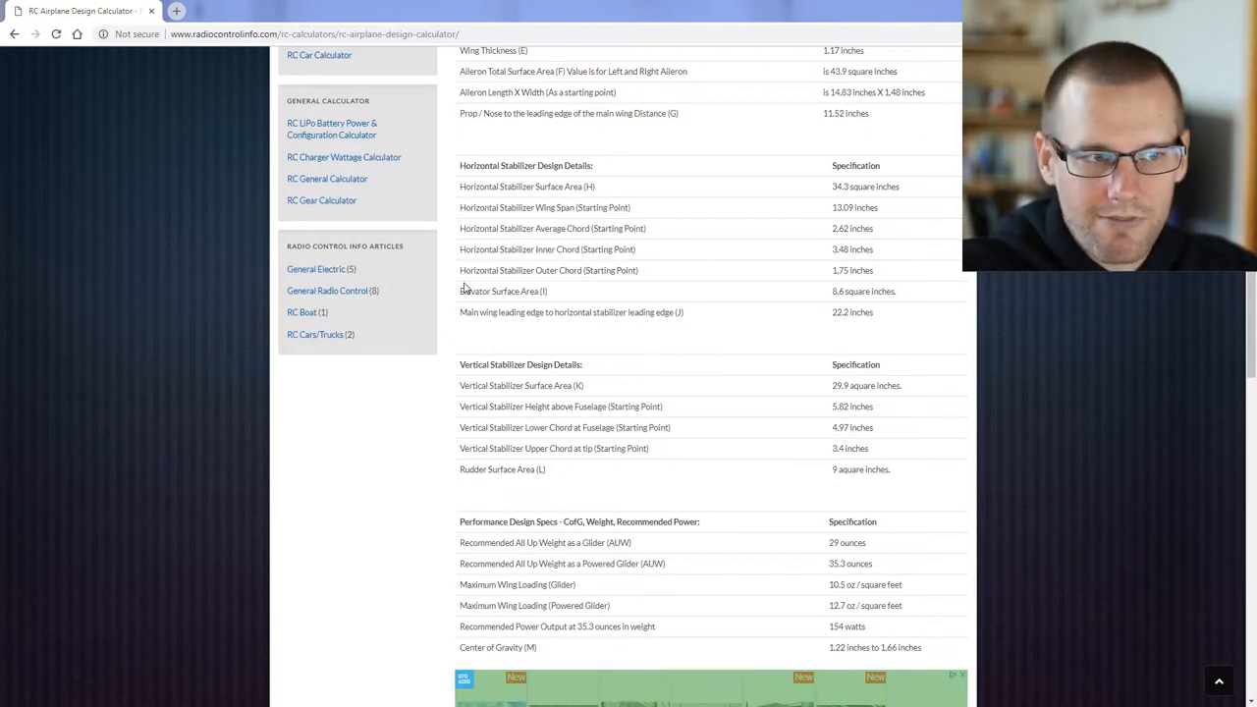
pyautogui.moveTo(797, 294)
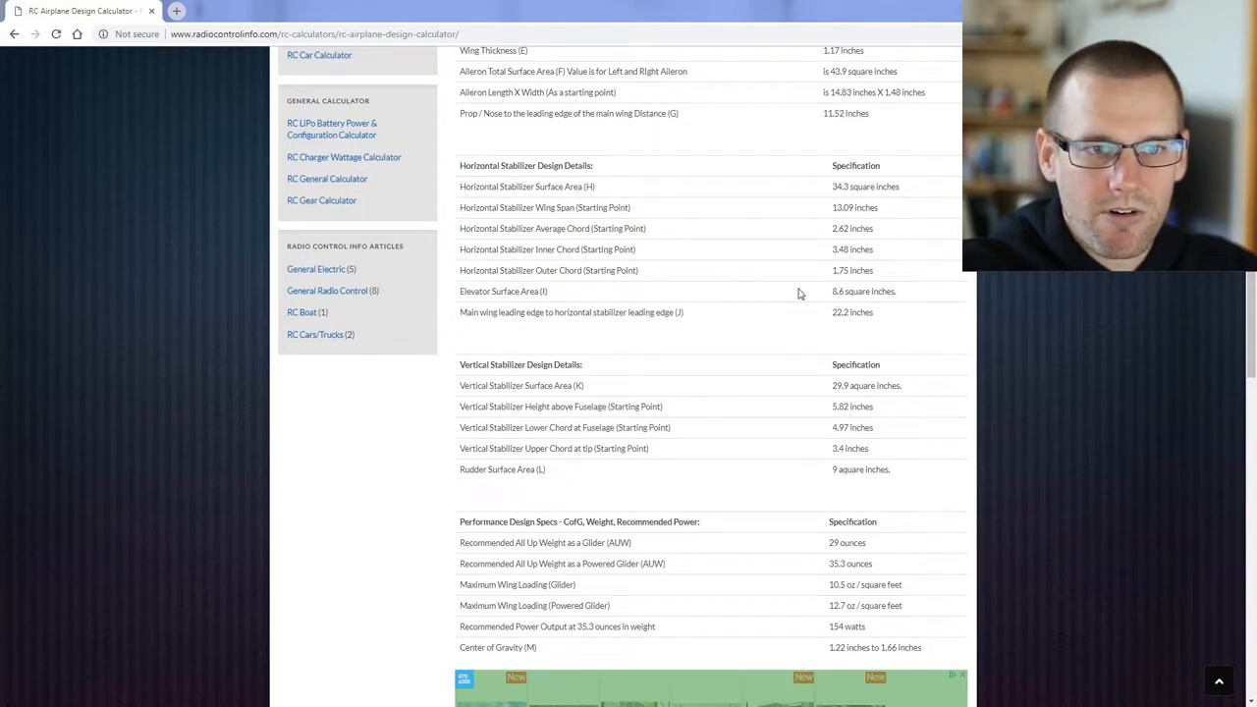
pyautogui.moveTo(782, 285)
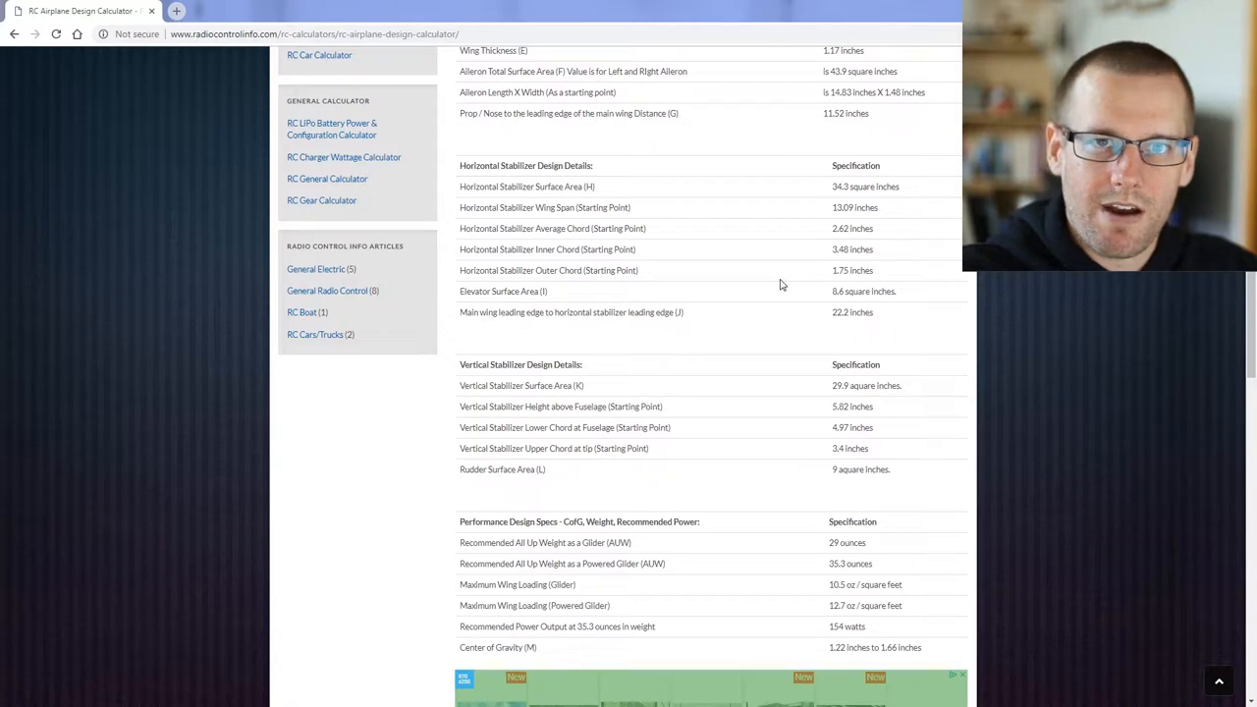
# - Scroll to the Vertical Stabilizer figures, including the 3.4-inch upper chord at tip
pyautogui.scroll(3)
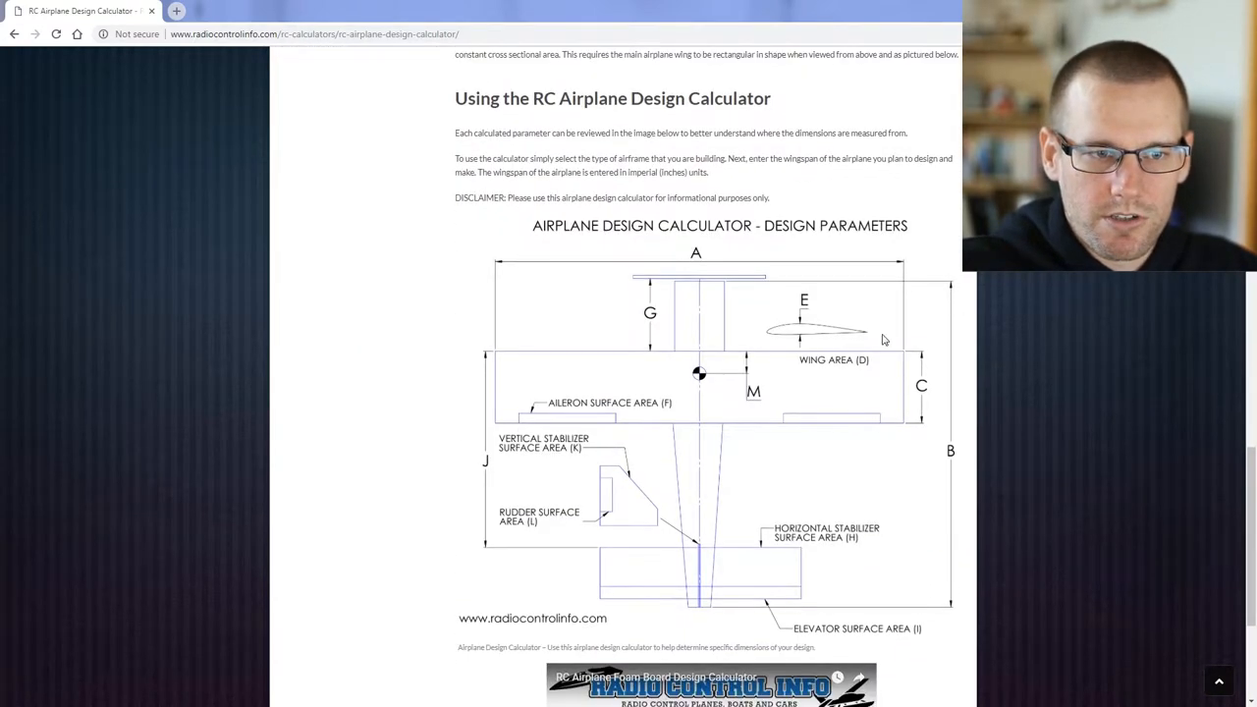
pyautogui.scroll(3)
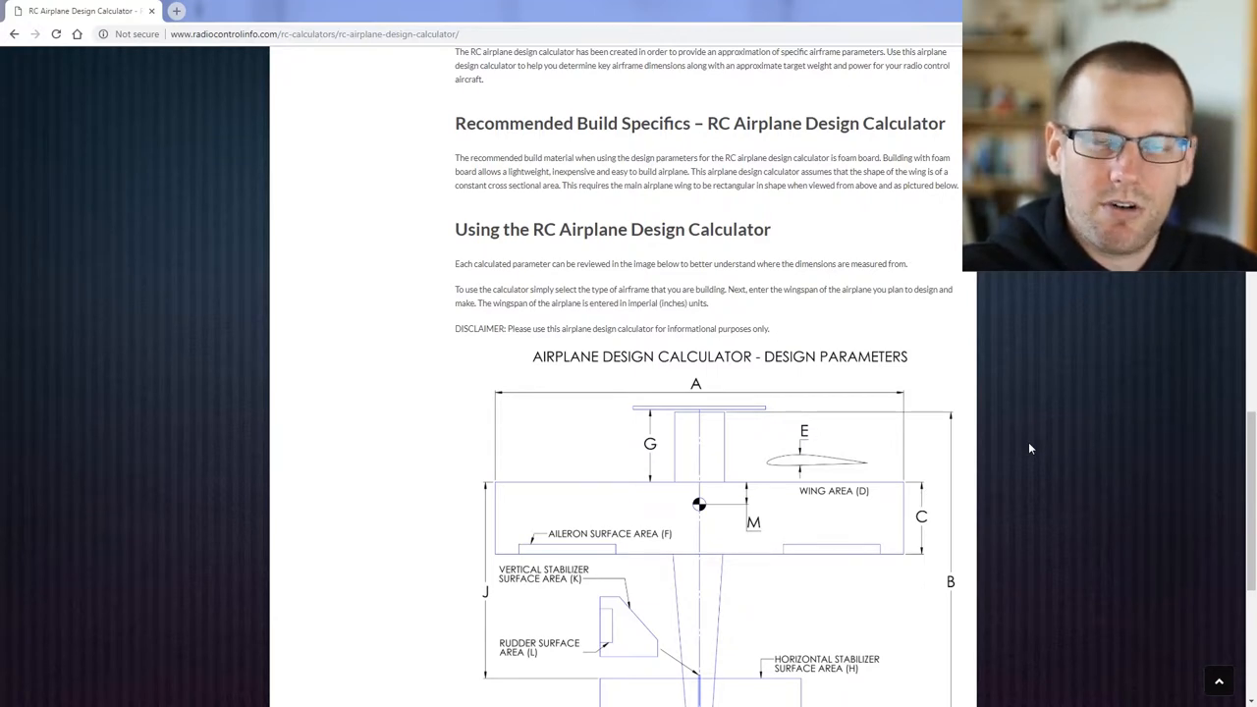
pyautogui.scroll(3)
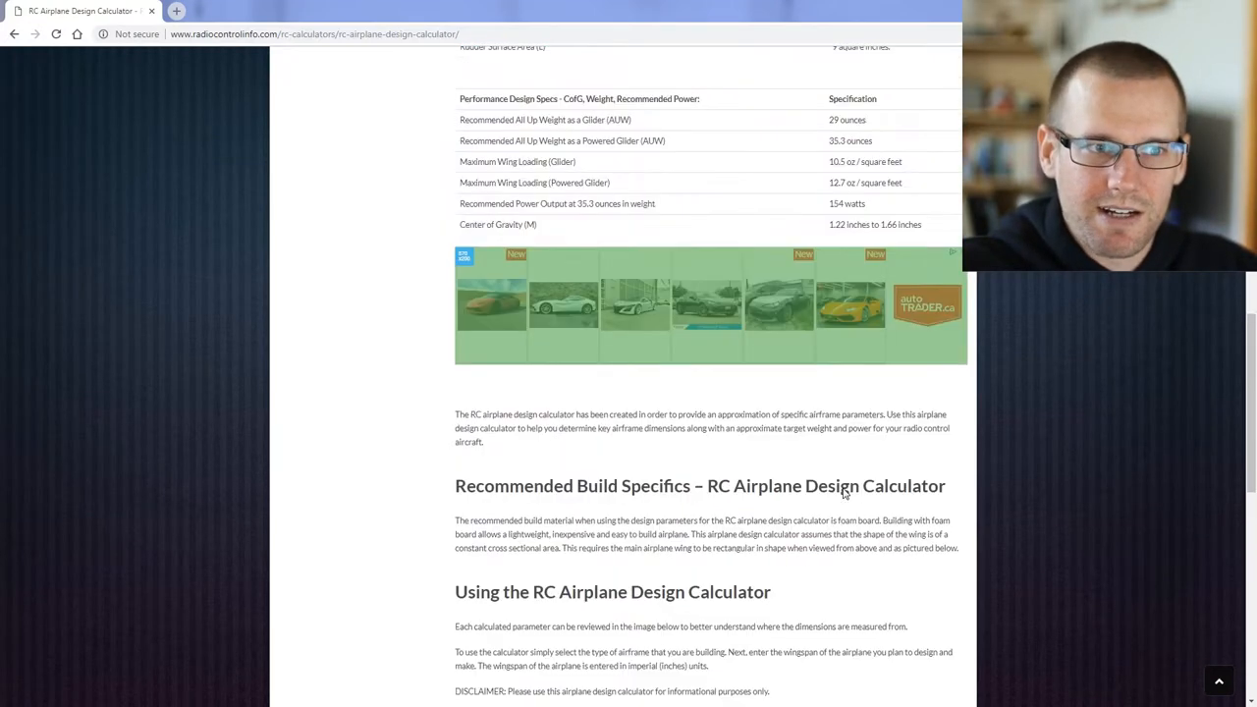
pyautogui.scroll(3)
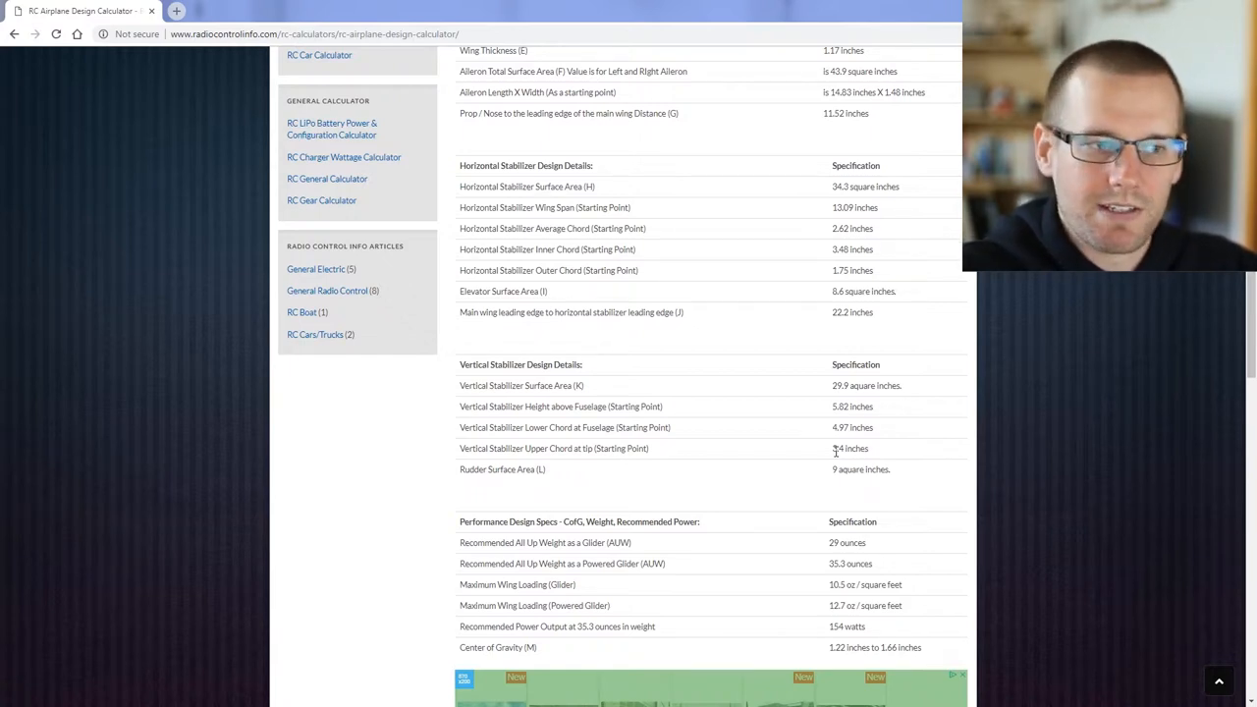
pyautogui.doubleClick(520, 271)
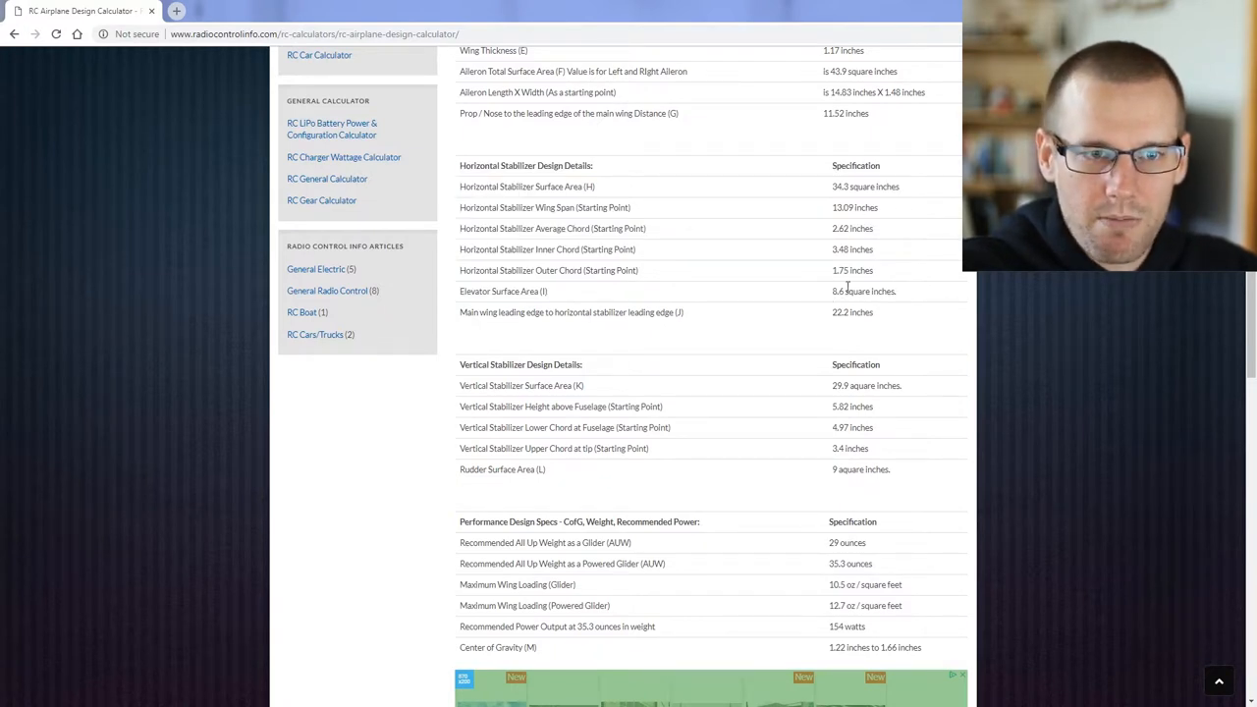
pyautogui.doubleClick(837, 187)
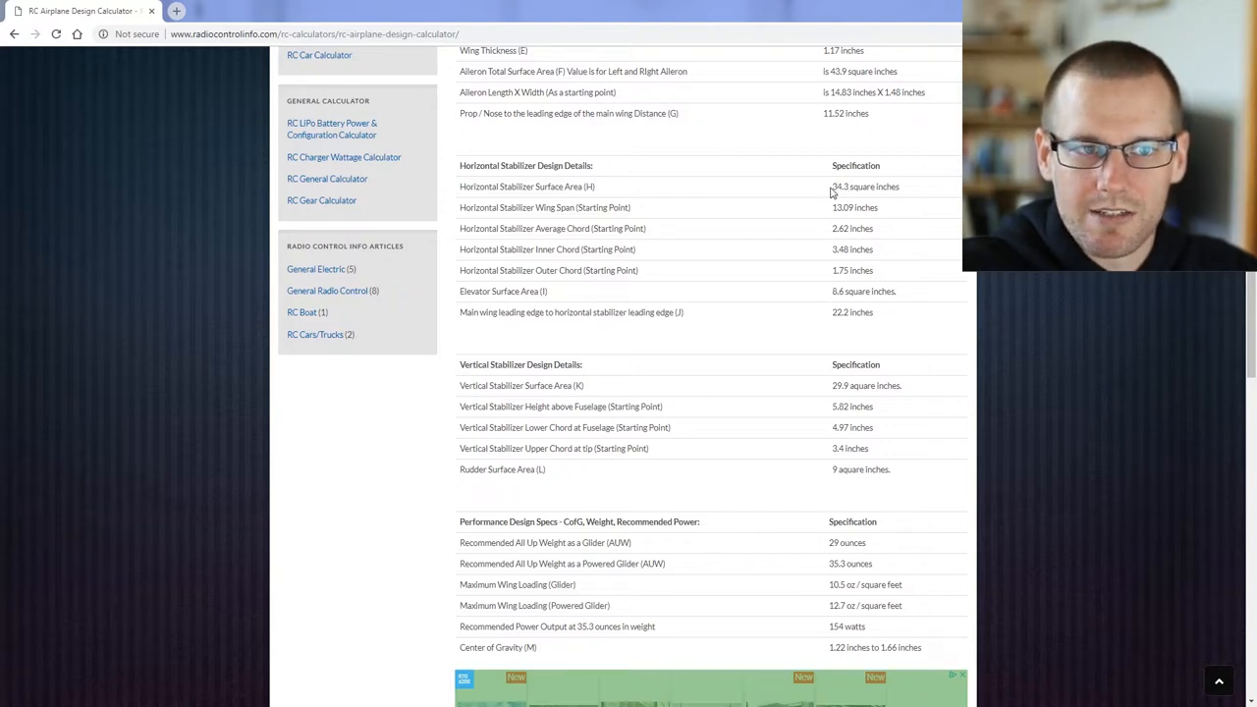
pyautogui.doubleClick(837, 186)
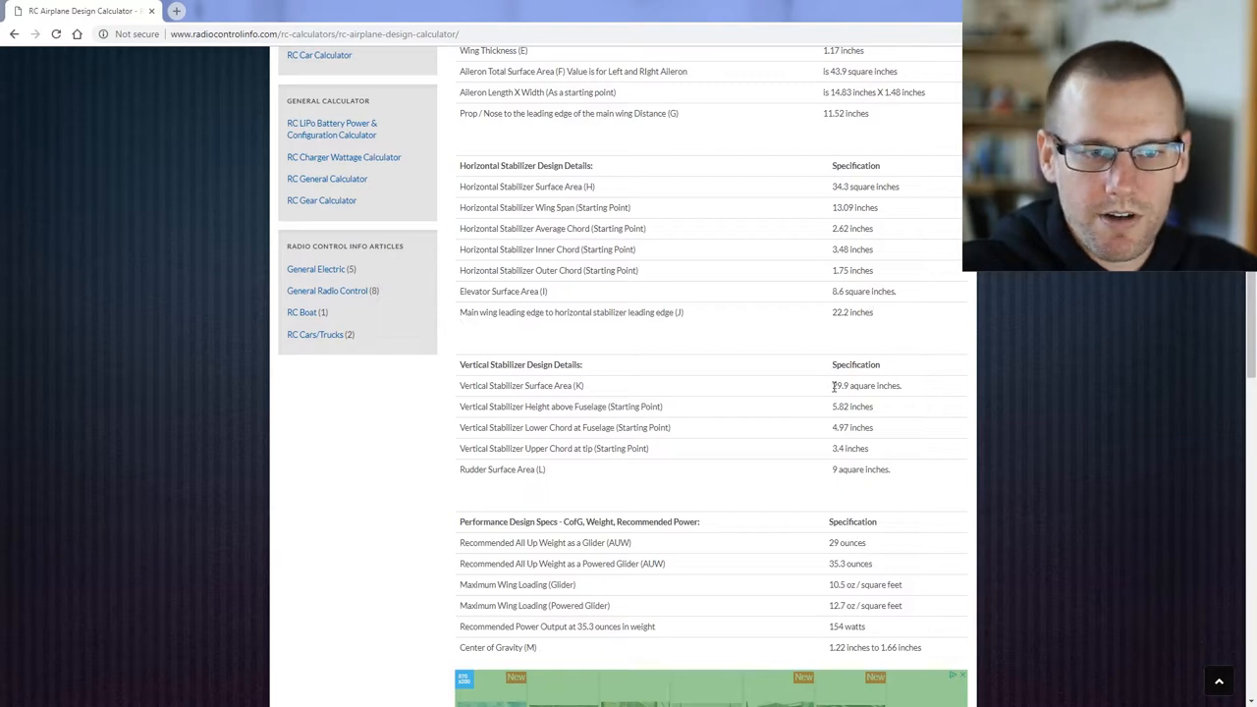
# - Highlight Fuselage in the 4.97-inch lower chord row, then show the lettered design diagram again
pyautogui.scroll(-3)
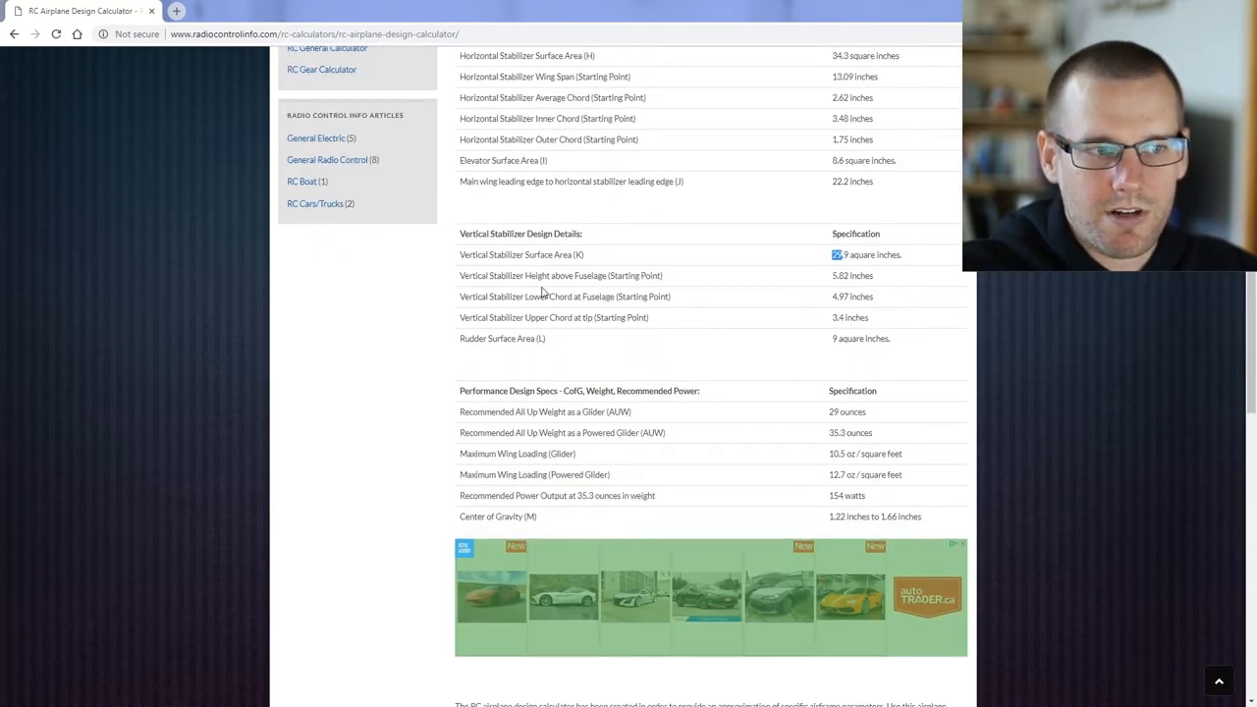
pyautogui.doubleClick(501, 275)
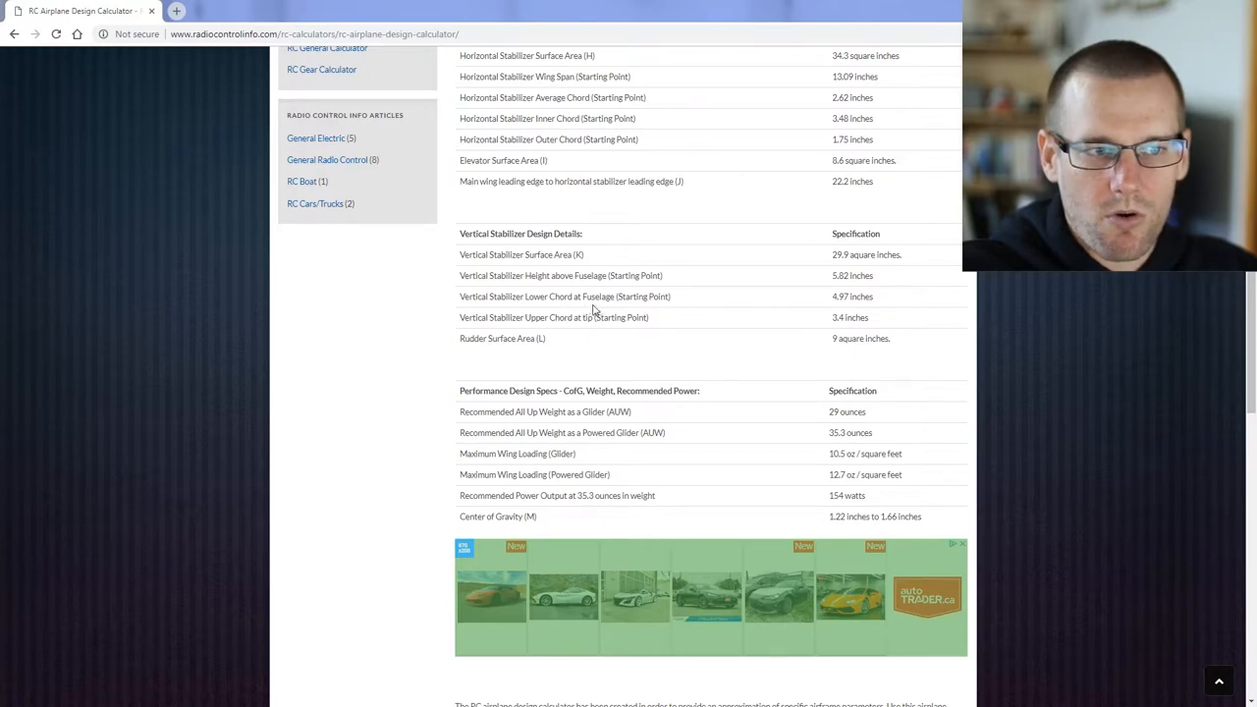
pyautogui.doubleClick(600, 297)
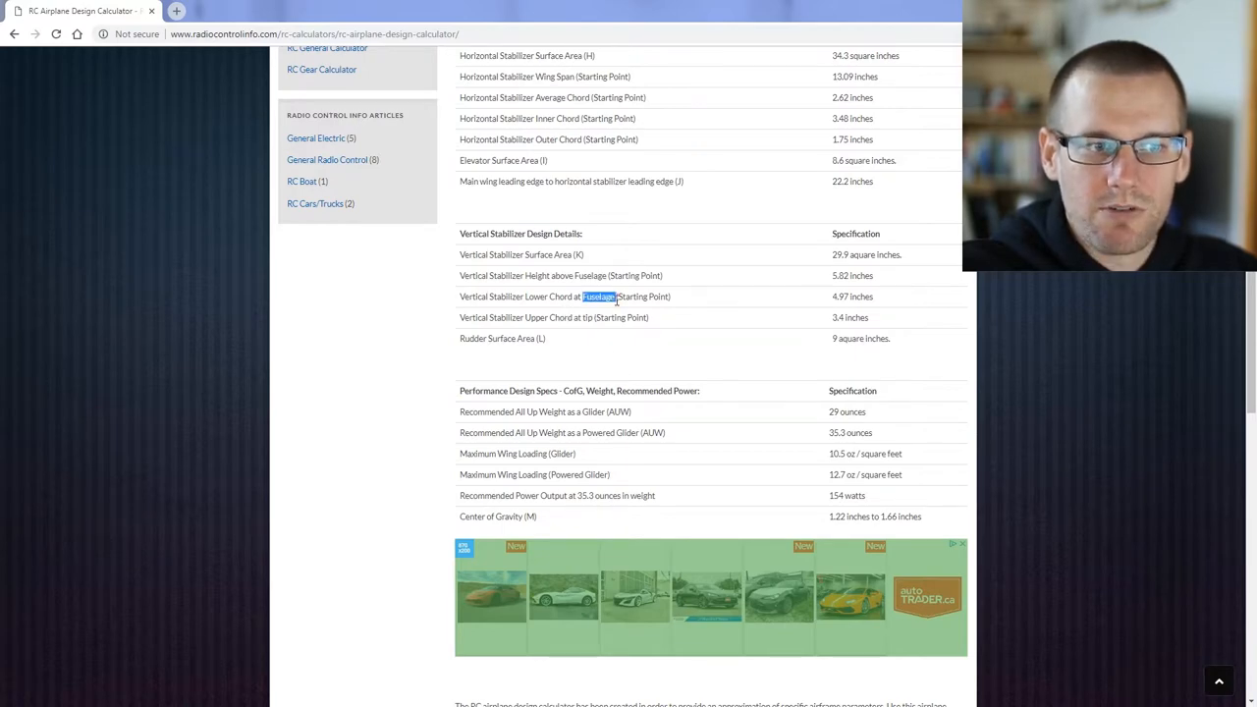
pyautogui.scroll(3)
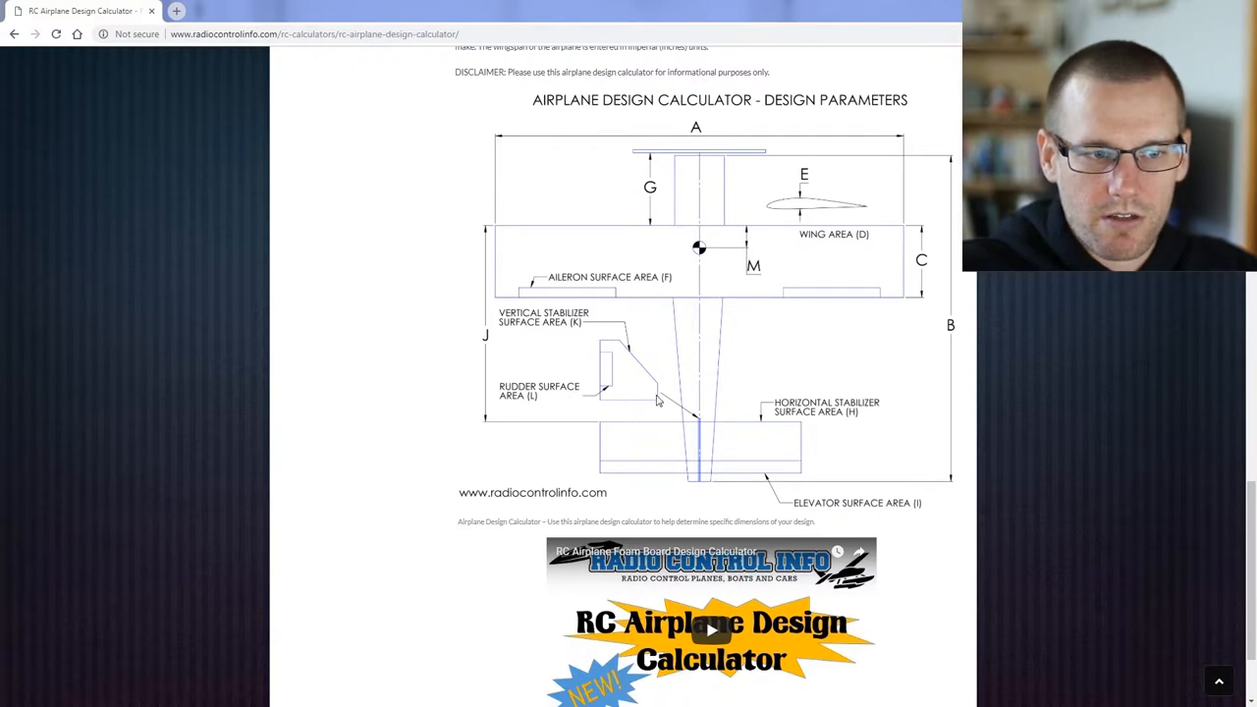
pyautogui.moveTo(605, 361)
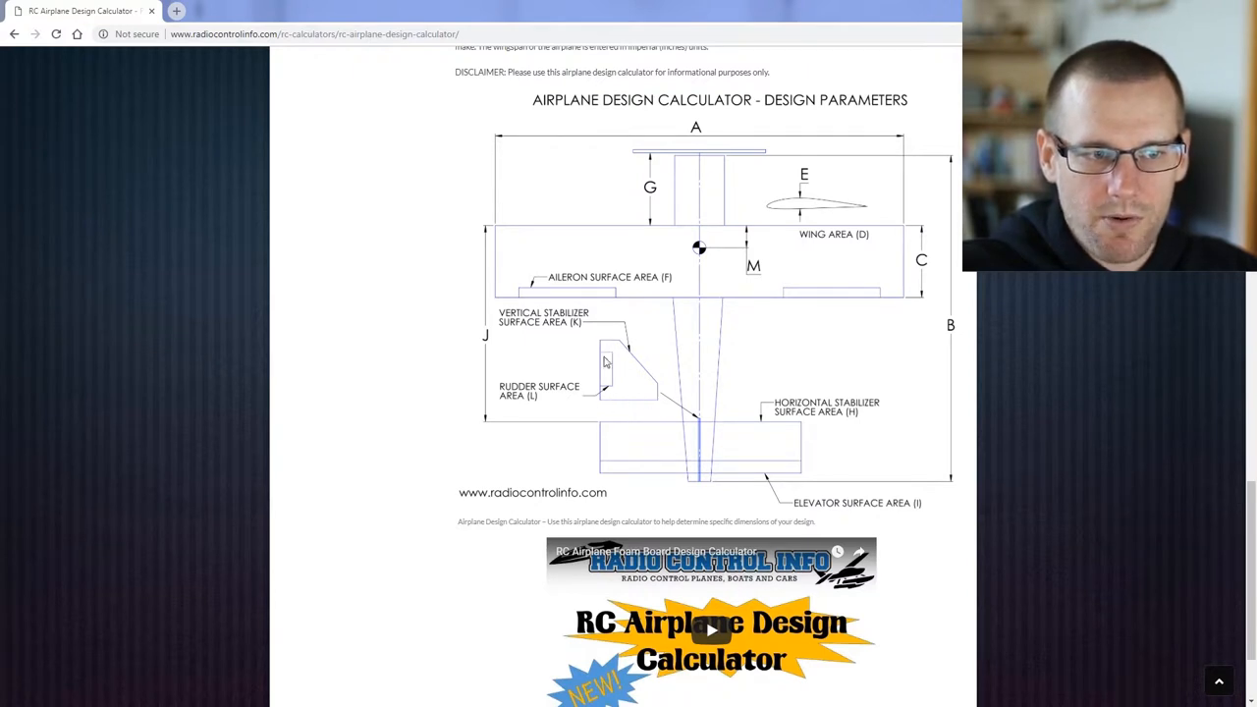
pyautogui.moveTo(658, 410)
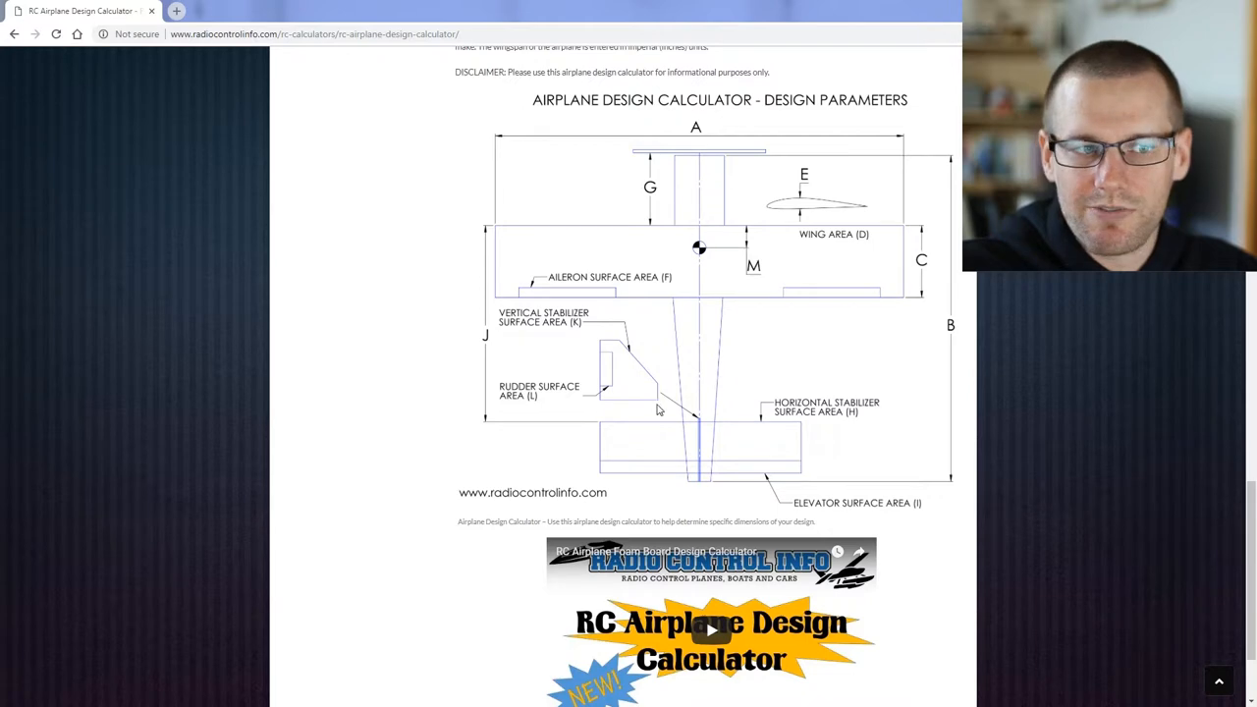
pyautogui.moveTo(668, 369)
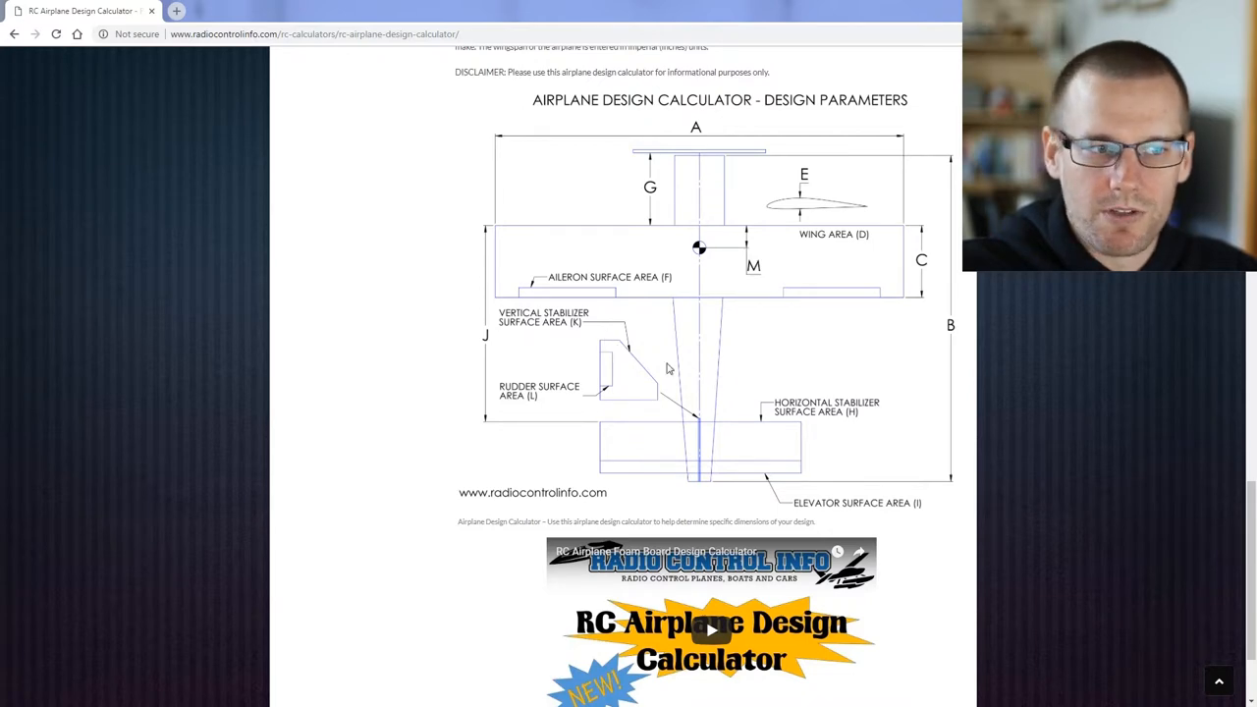
# - Scroll back to the Vertical Stabilizer results with the 9-square-inch rudder surface area
pyautogui.scroll(-3)
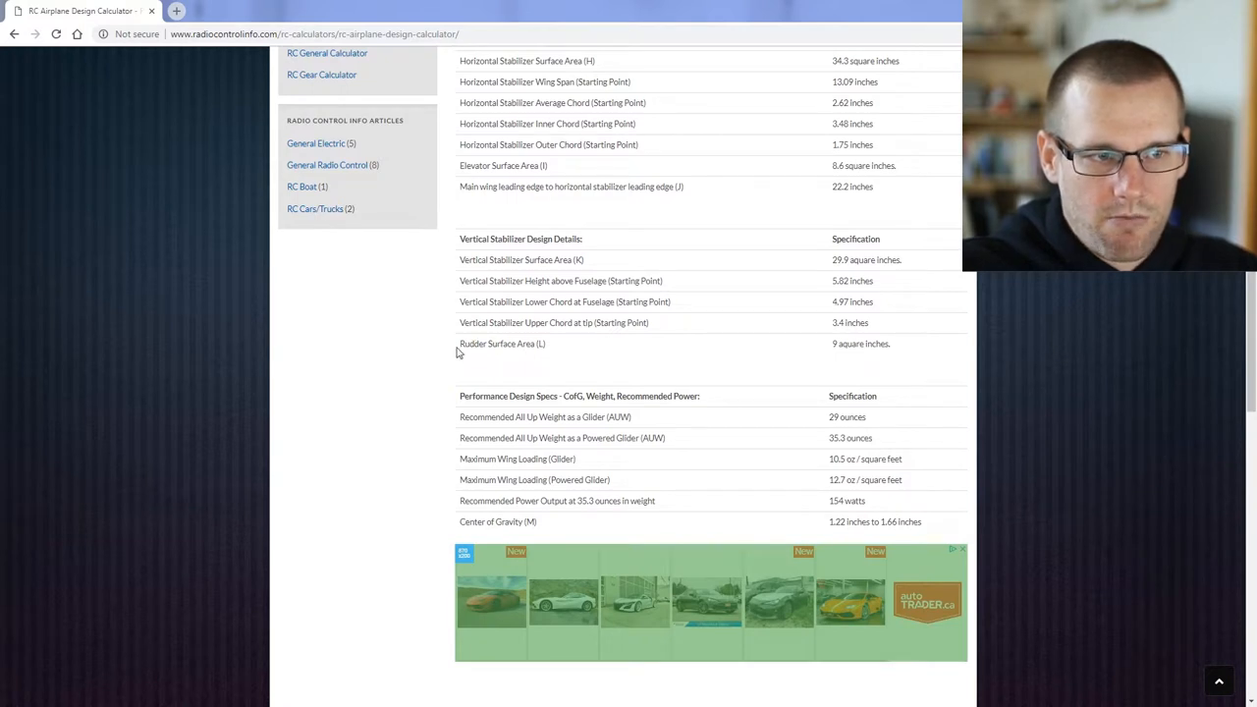
pyautogui.moveTo(835, 350)
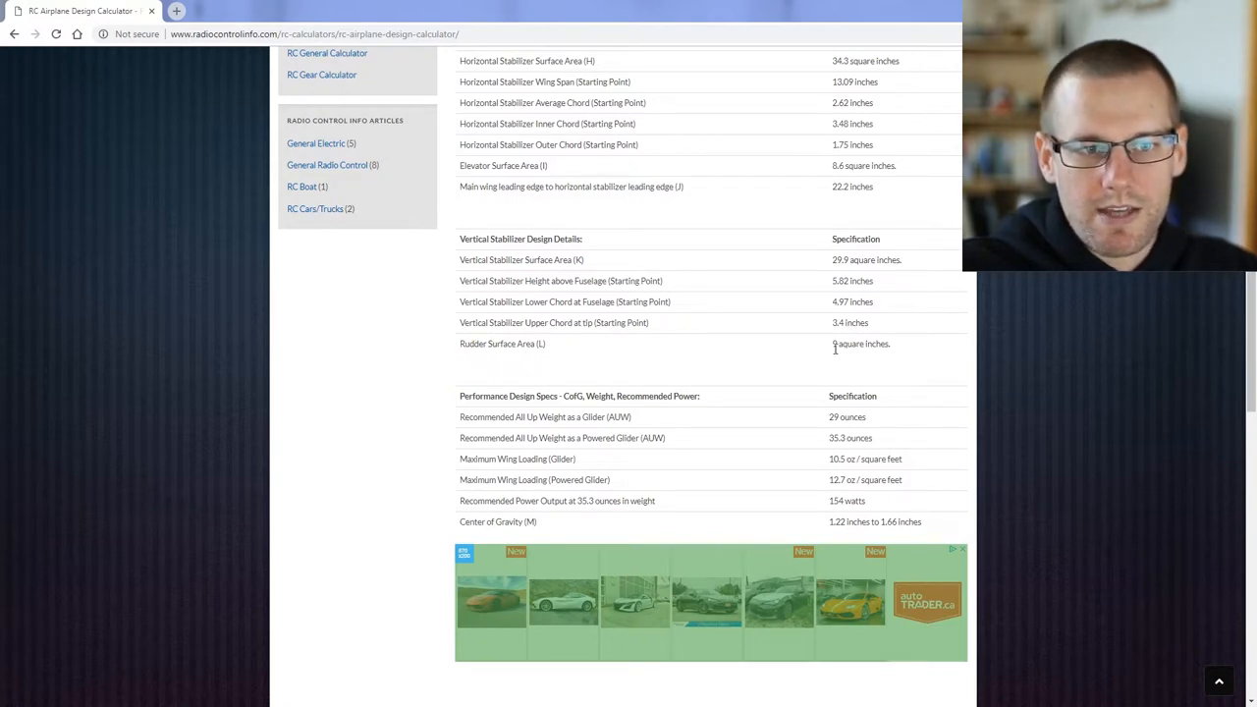
pyautogui.moveTo(770, 354)
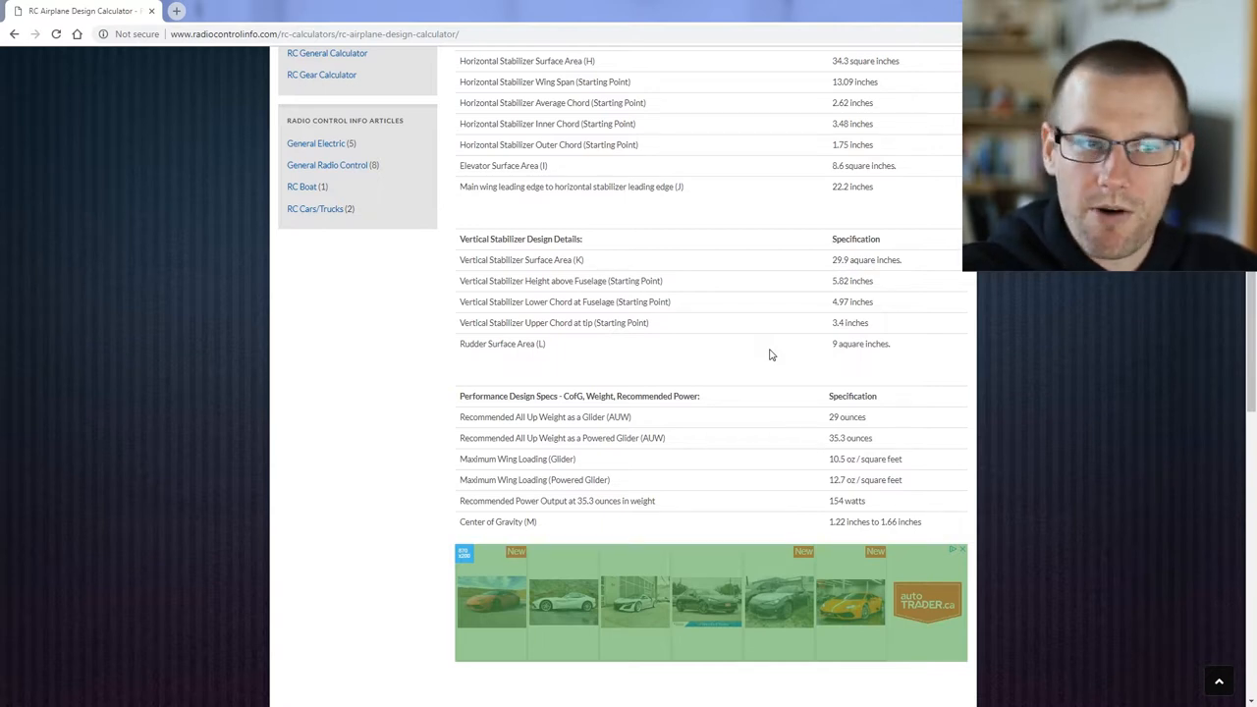
pyautogui.moveTo(518, 436)
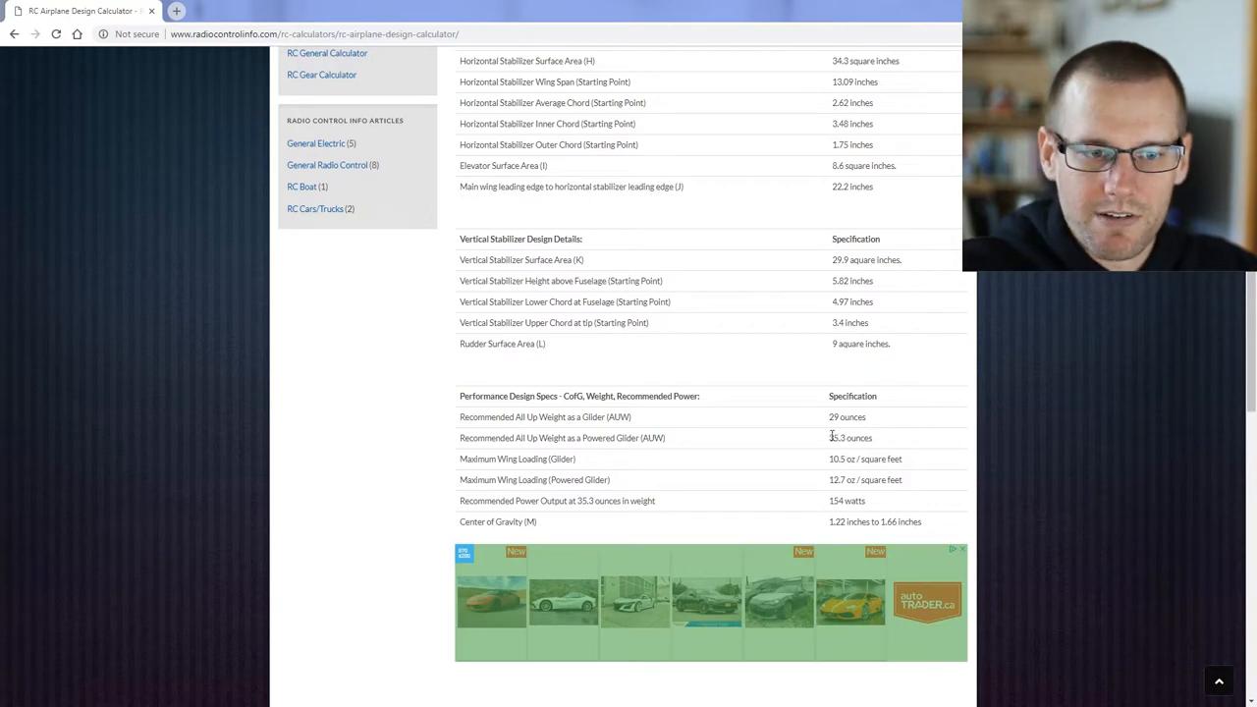
pyautogui.moveTo(795, 460)
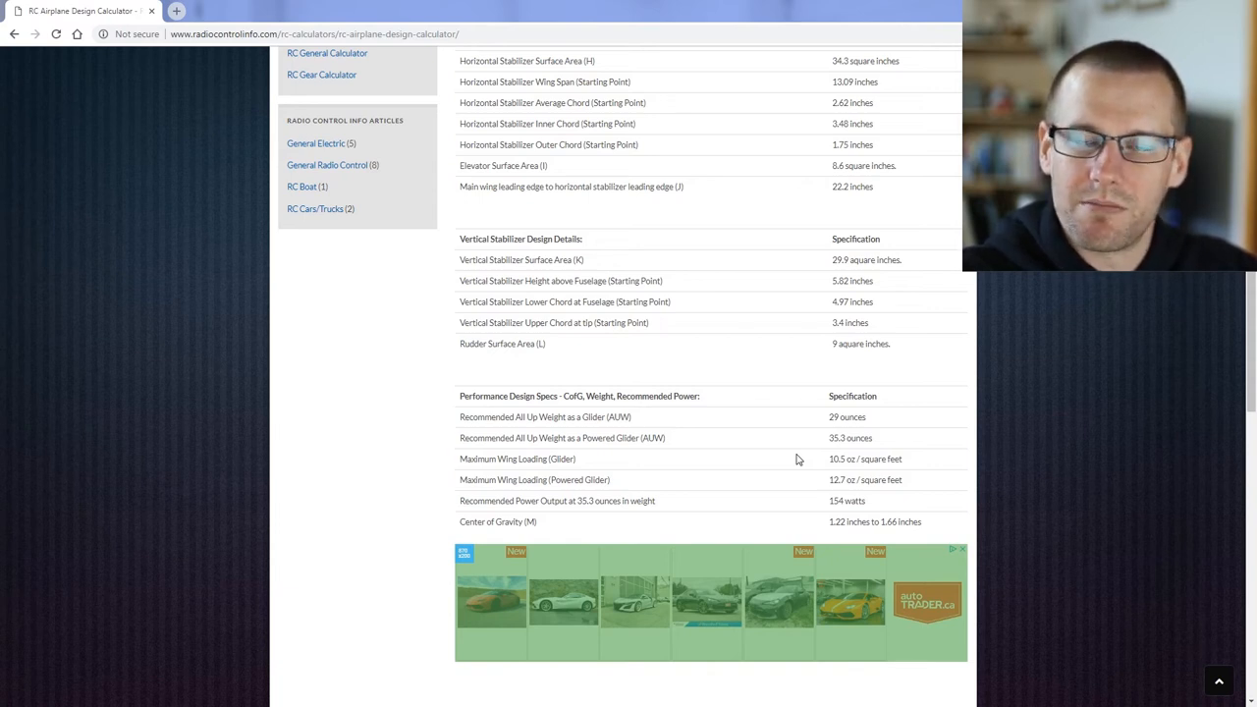
pyautogui.scroll(3)
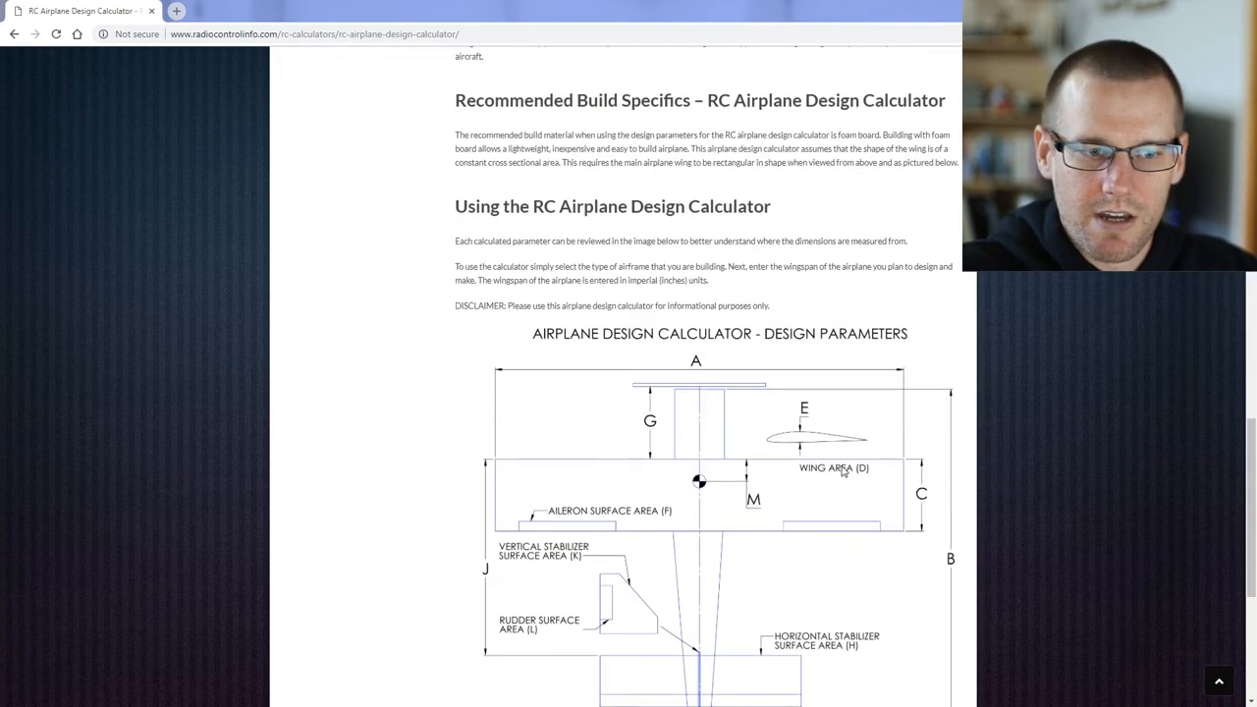
pyautogui.scroll(-3)
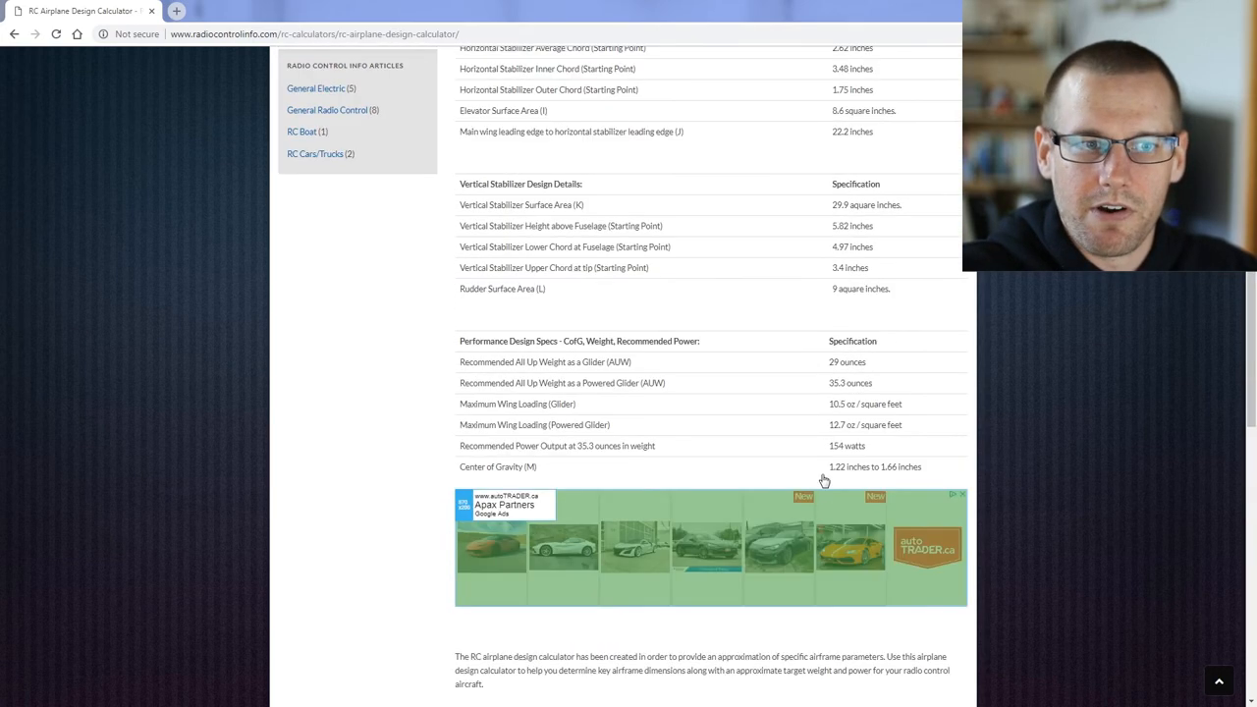
pyautogui.scroll(3)
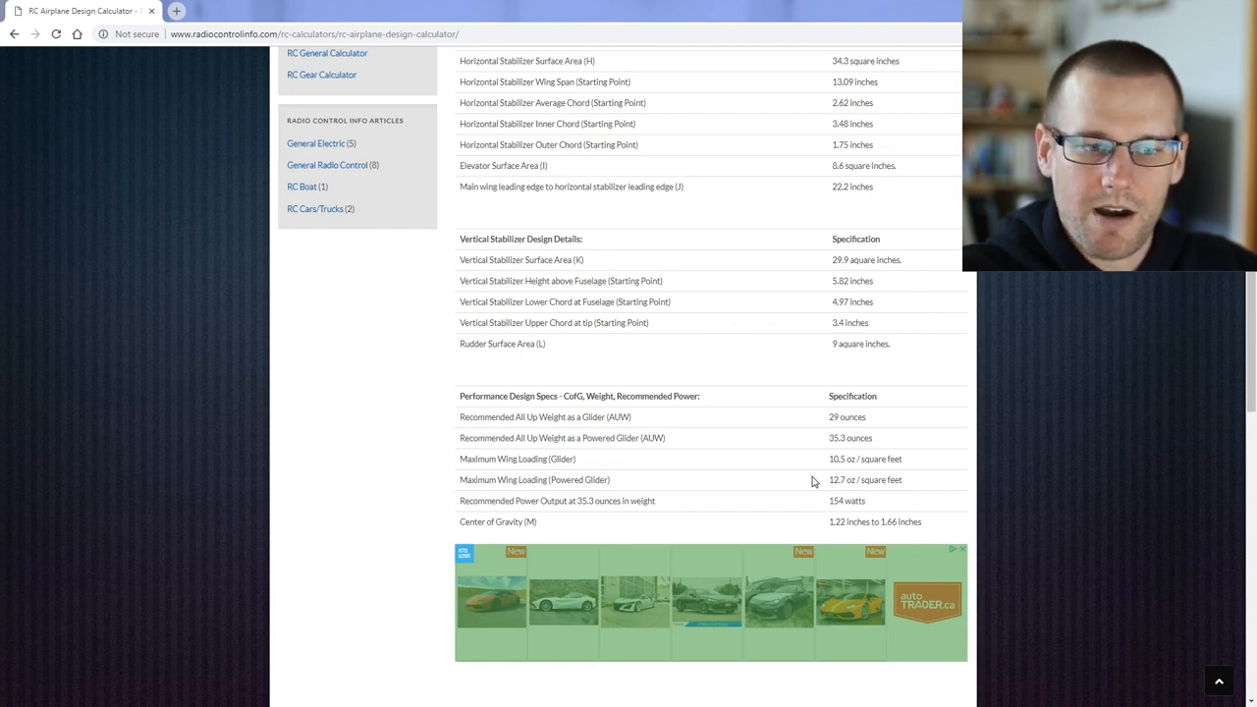
pyautogui.moveTo(736, 361)
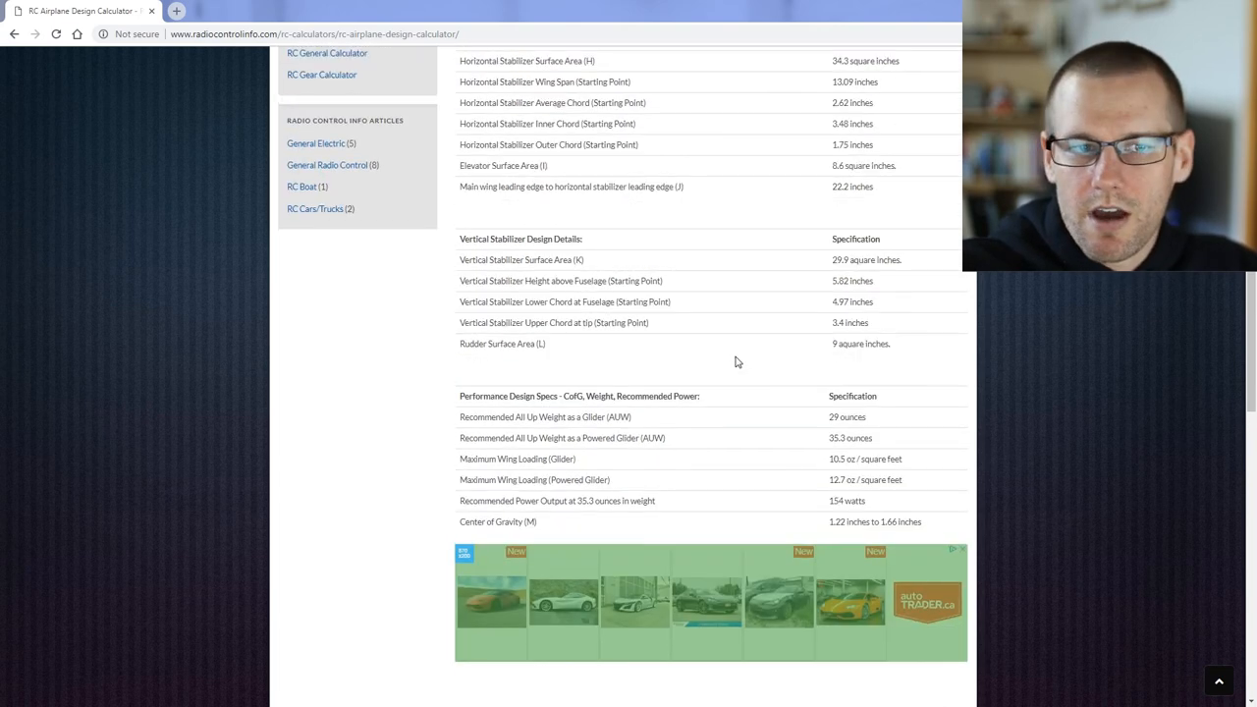
pyautogui.scroll(3)
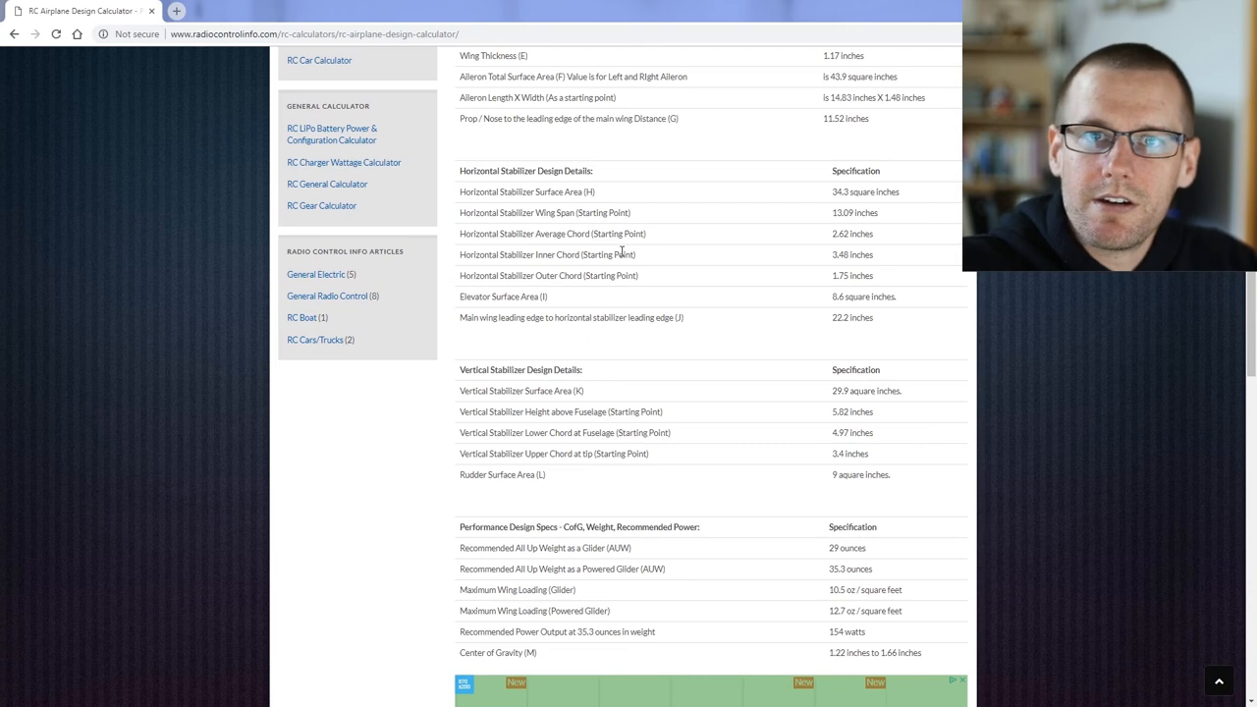